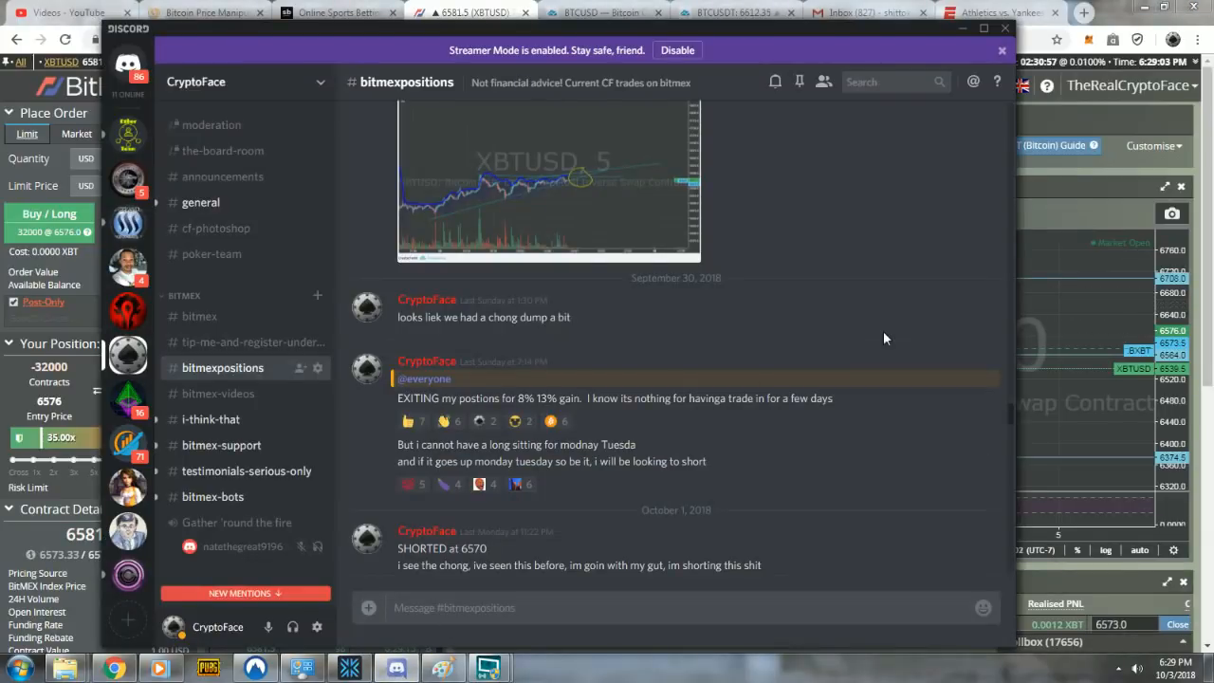
mouse_move(863, 334)
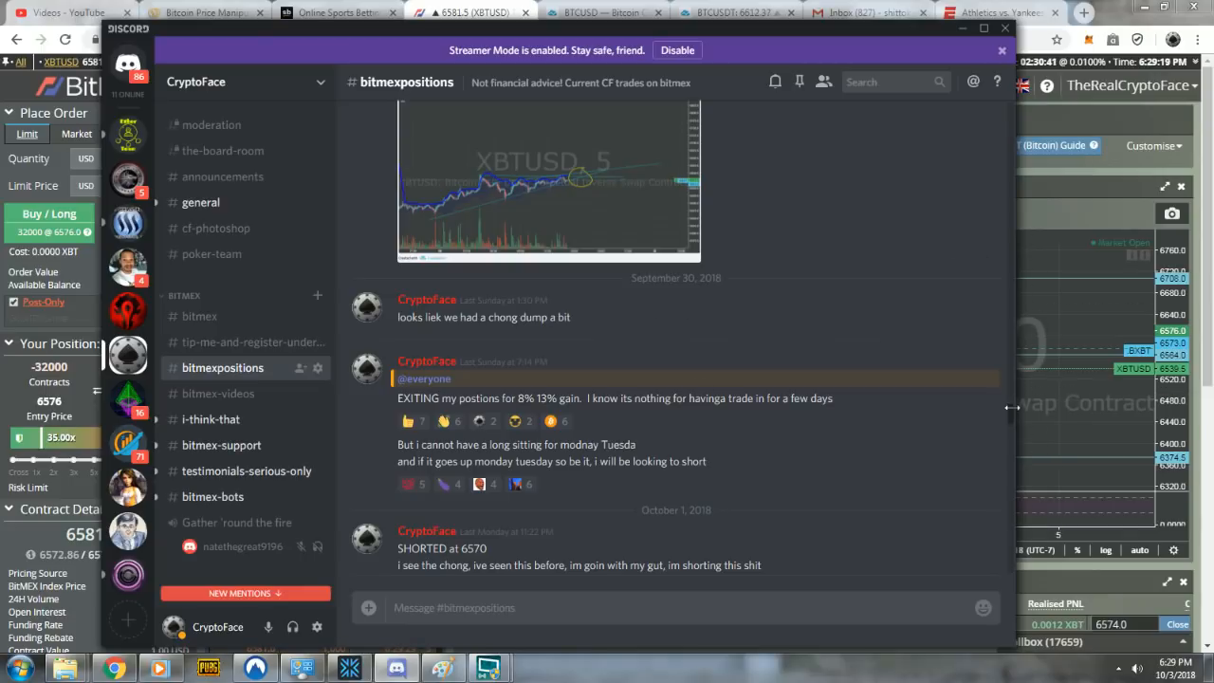
Scroll the bitmexpositions channel down to the double-bottom chart post and 'EXITING LONG HERE'.
scroll(down, 3)
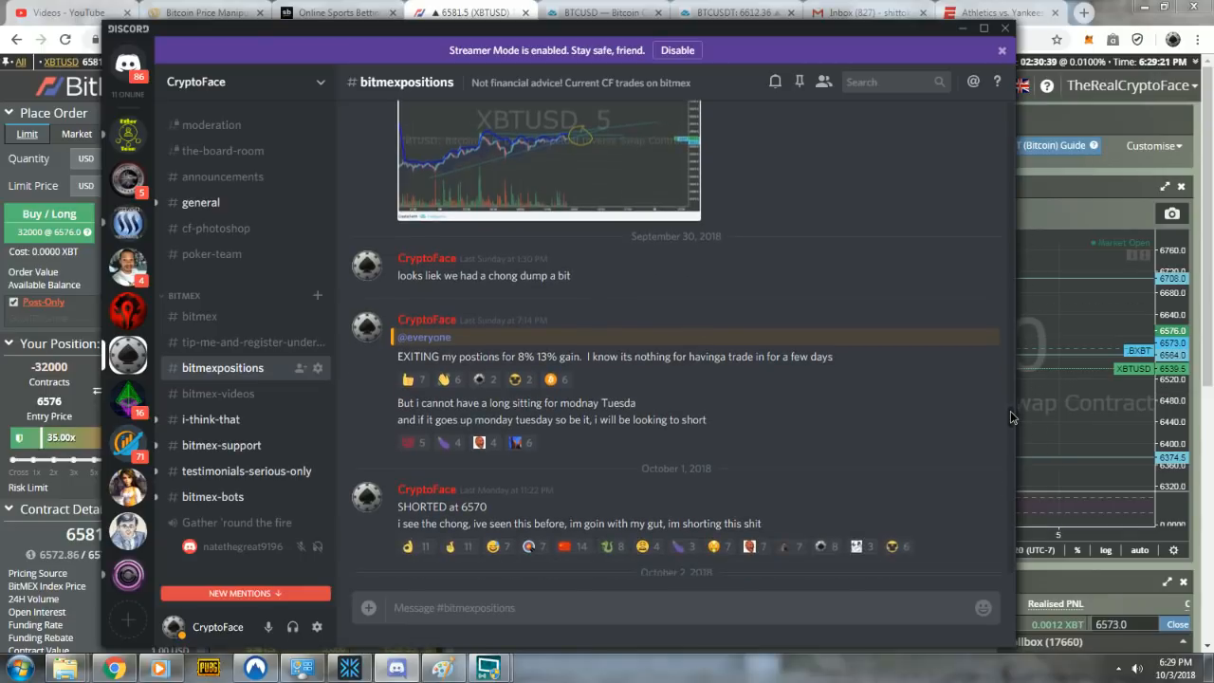
scroll(down, 3)
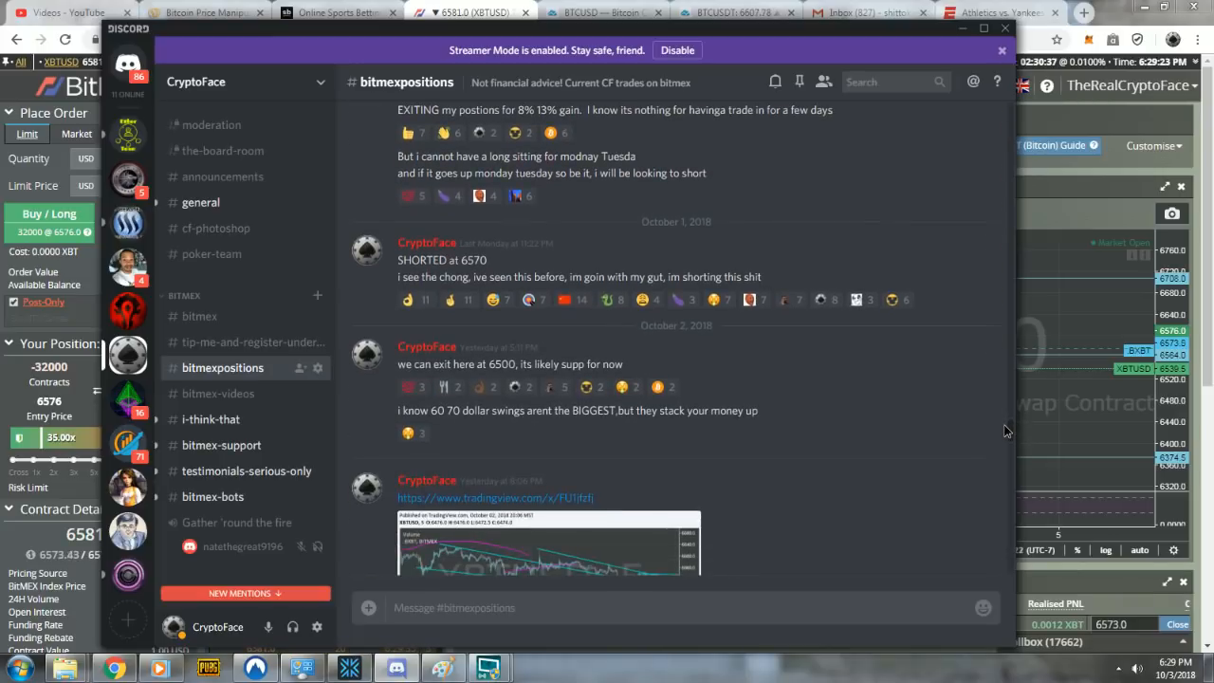
scroll(down, 3)
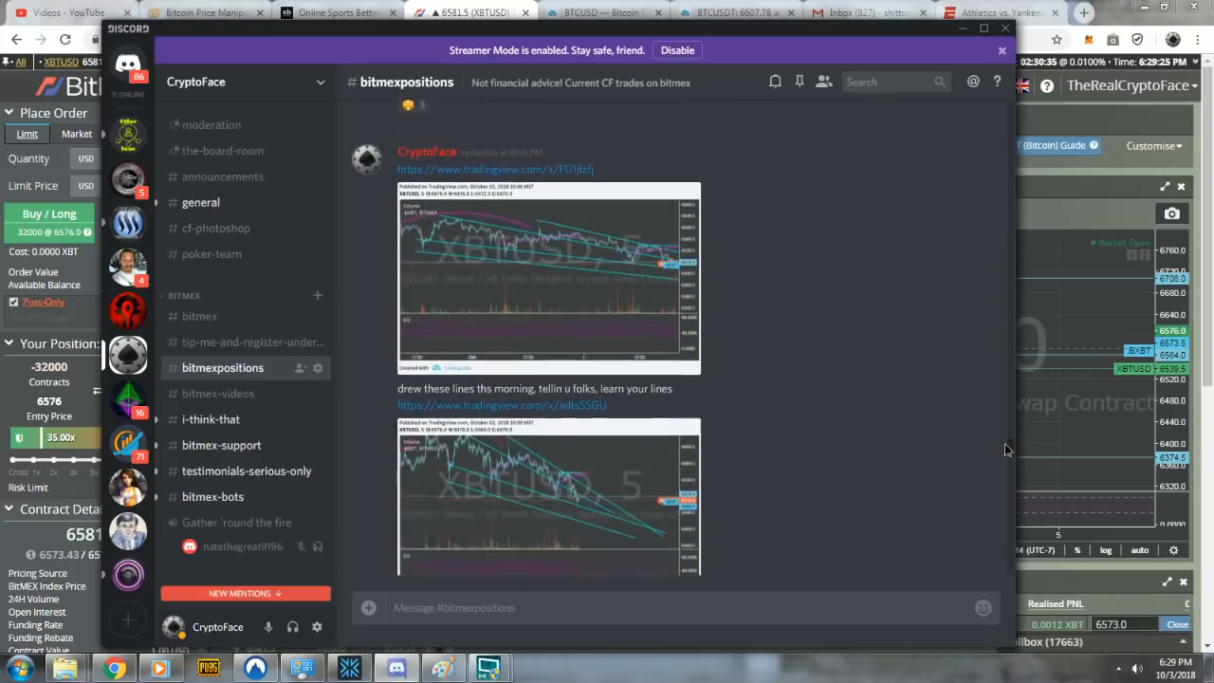
scroll(down, 3)
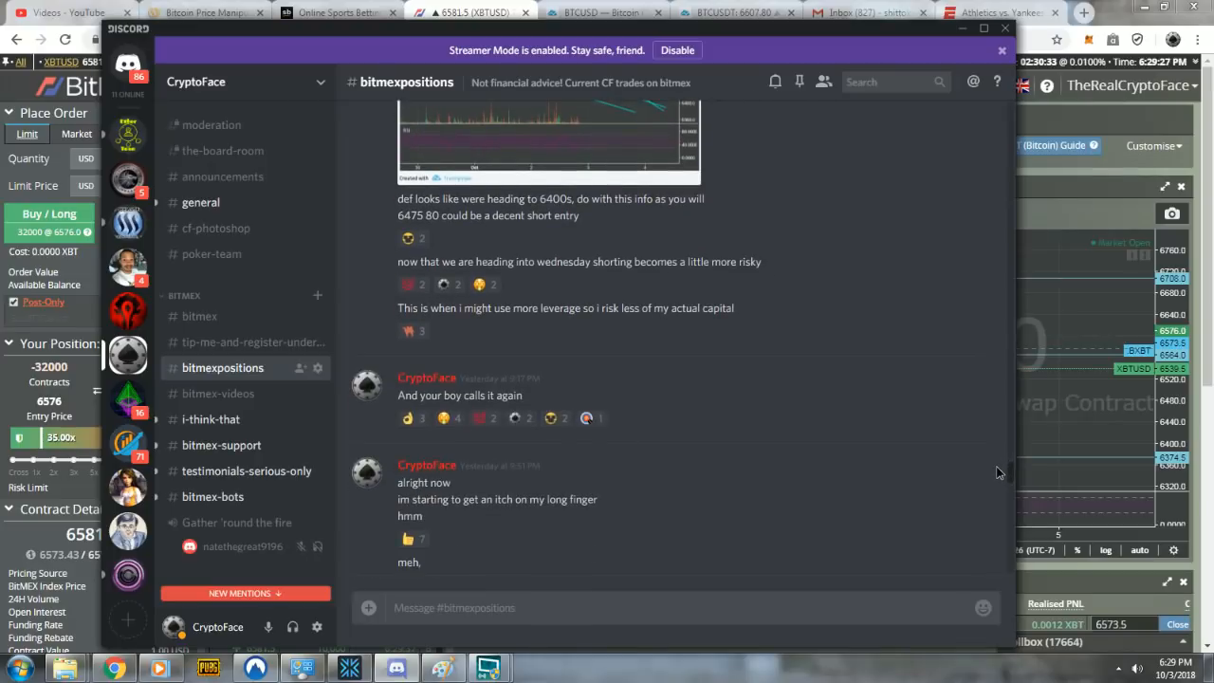
scroll(down, 3)
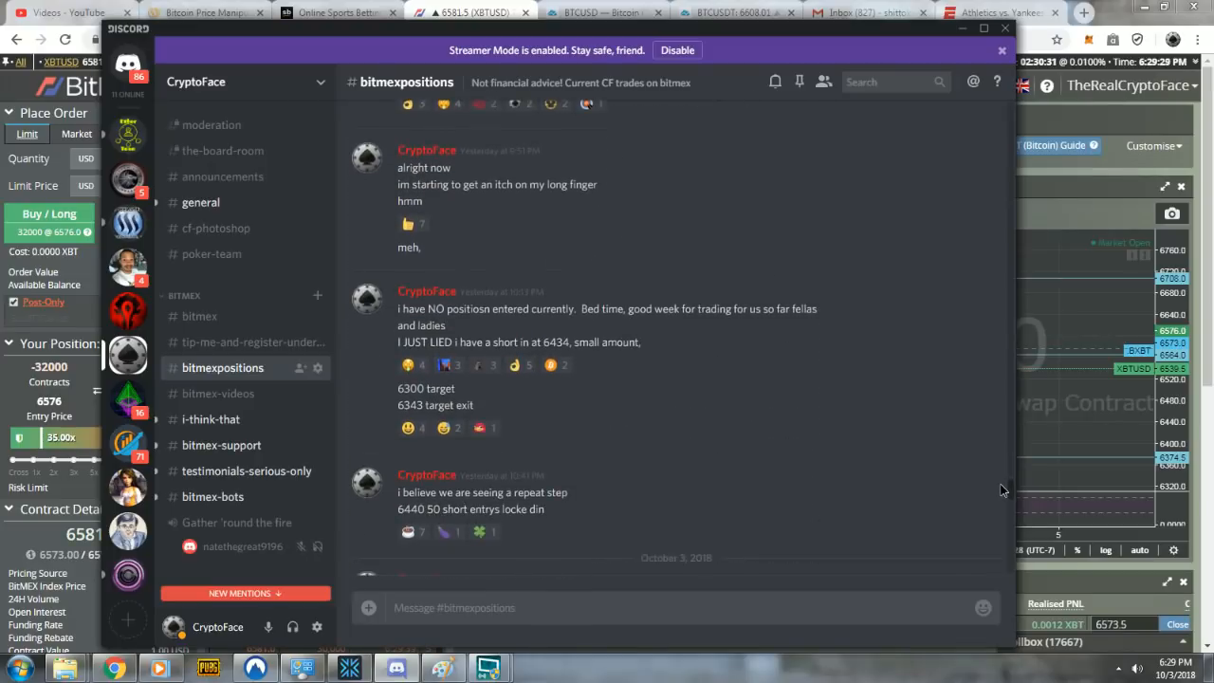
scroll(down, 3)
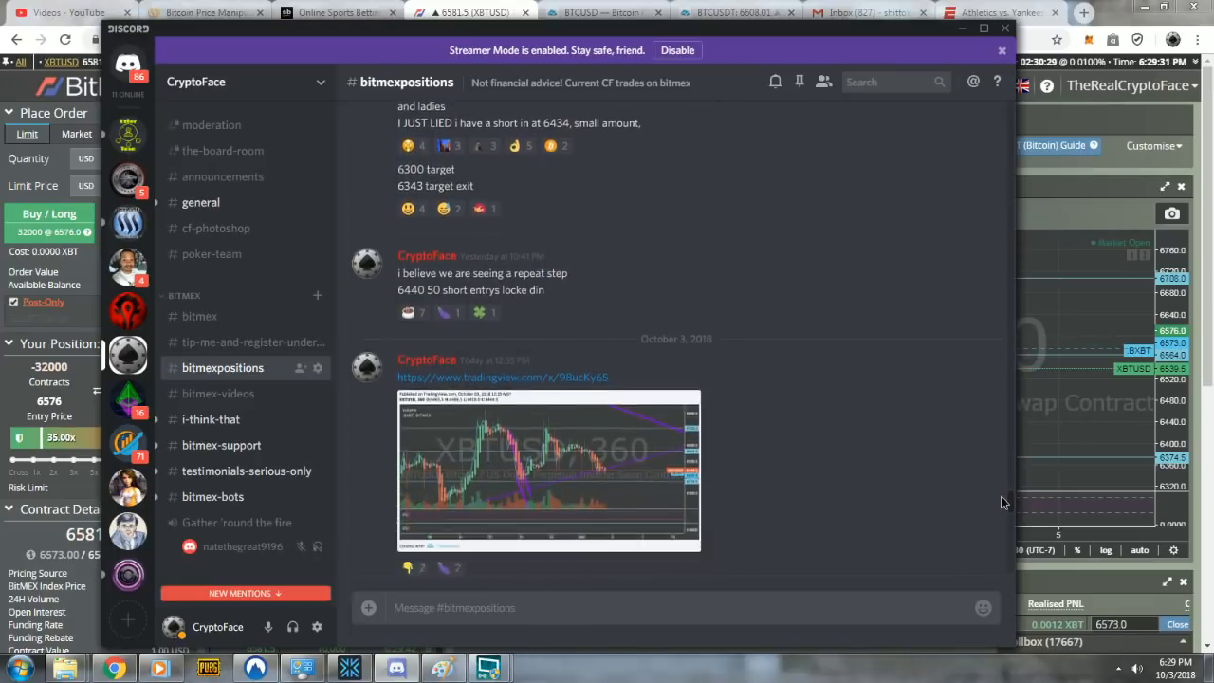
scroll(down, 3)
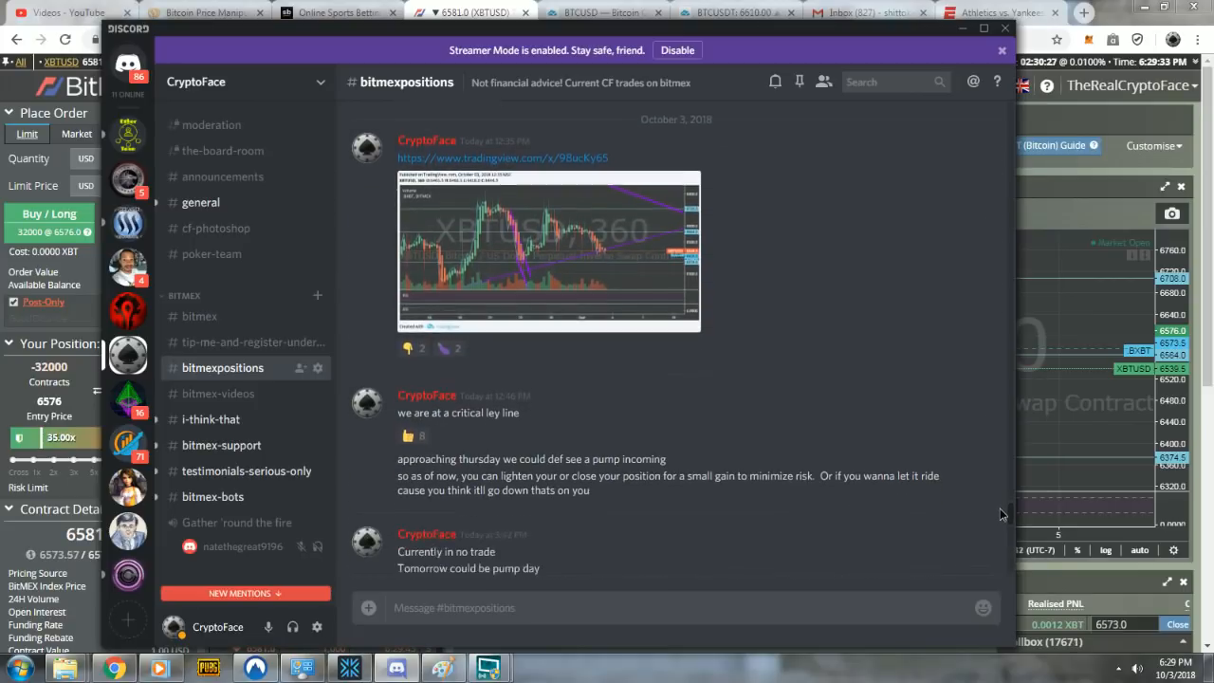
scroll(down, 3)
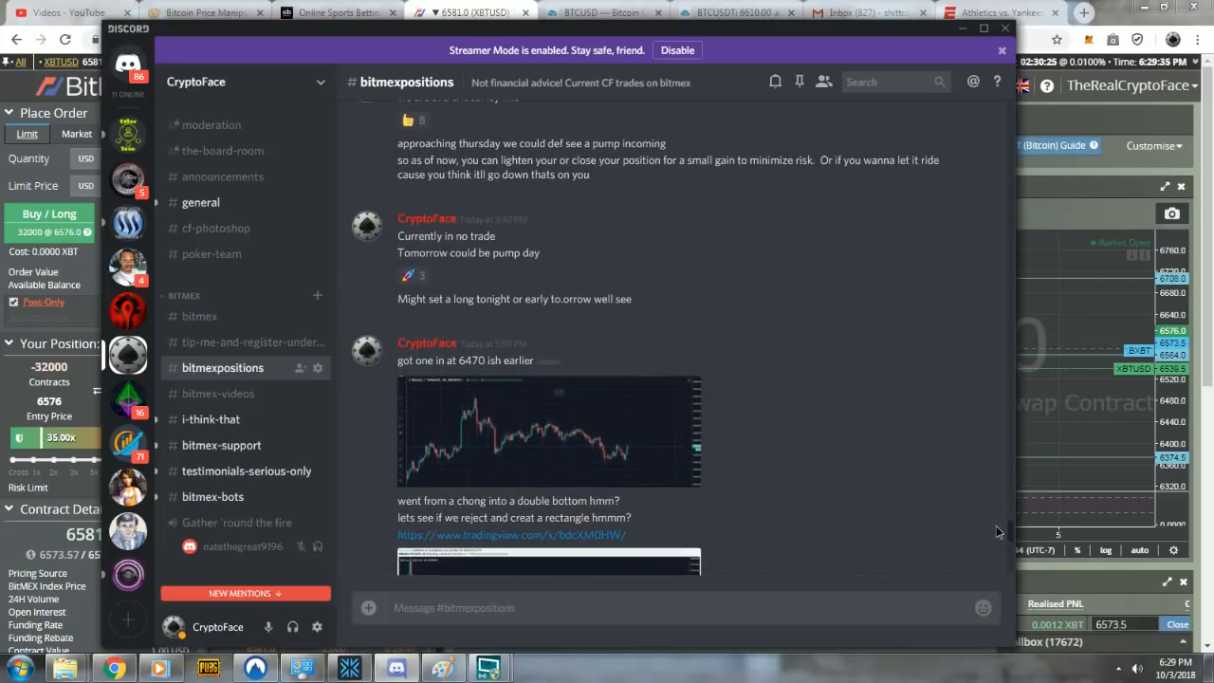
scroll(down, 3)
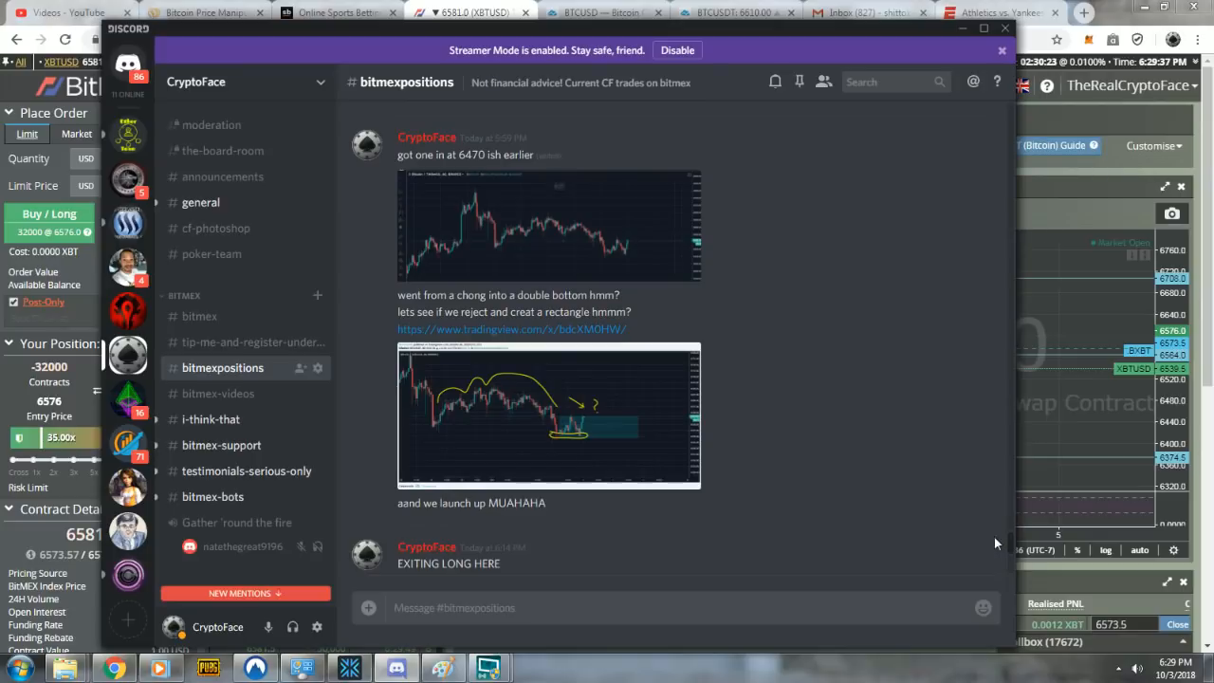
mouse_move(1093, 264)
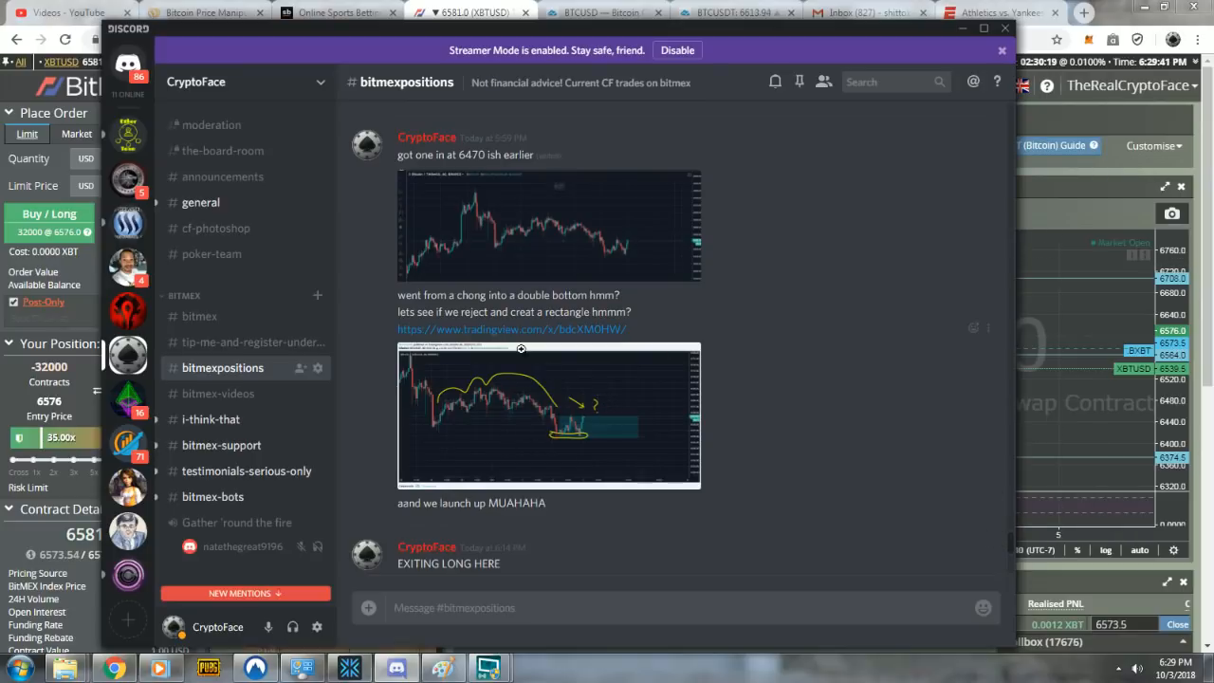
mouse_move(622, 378)
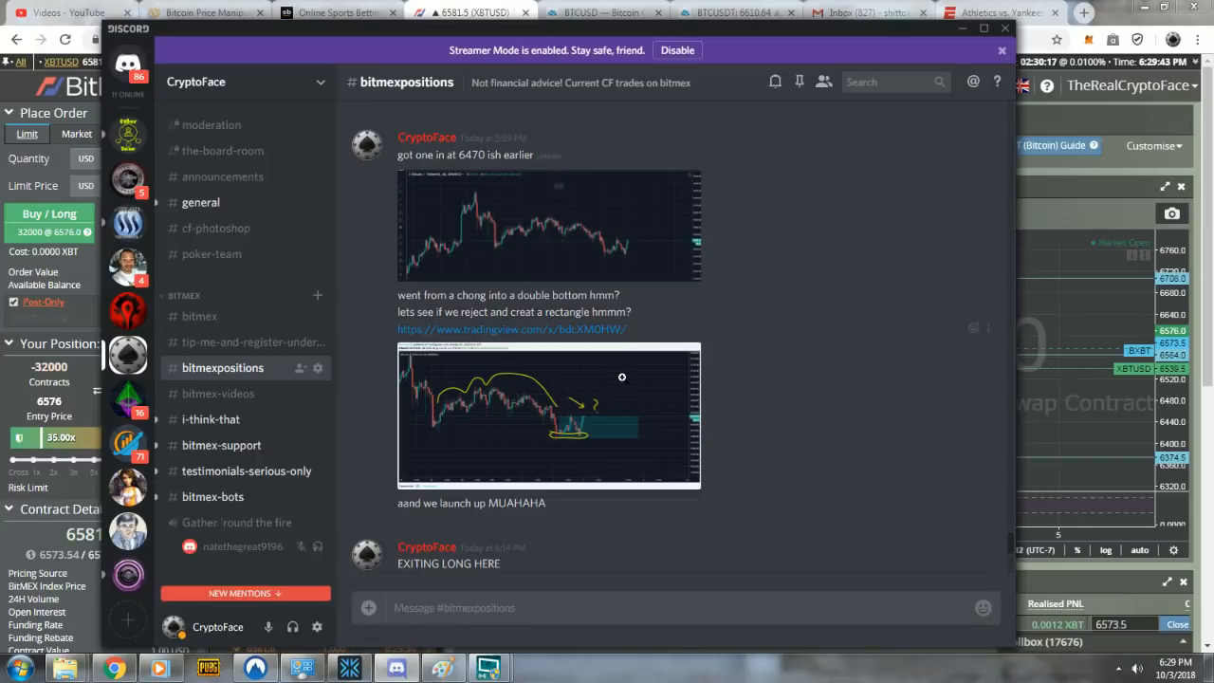
Enlarge the posted double-bottom chart image with its yellow annotations.
click(548, 414)
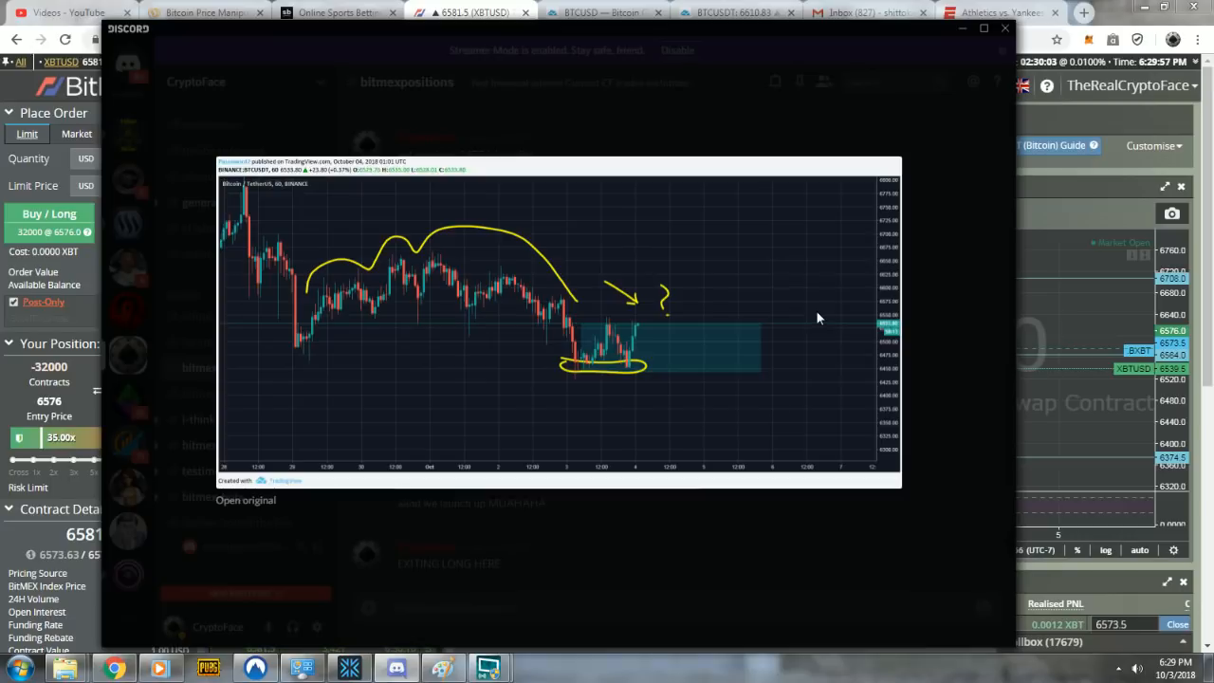
mouse_move(436, 250)
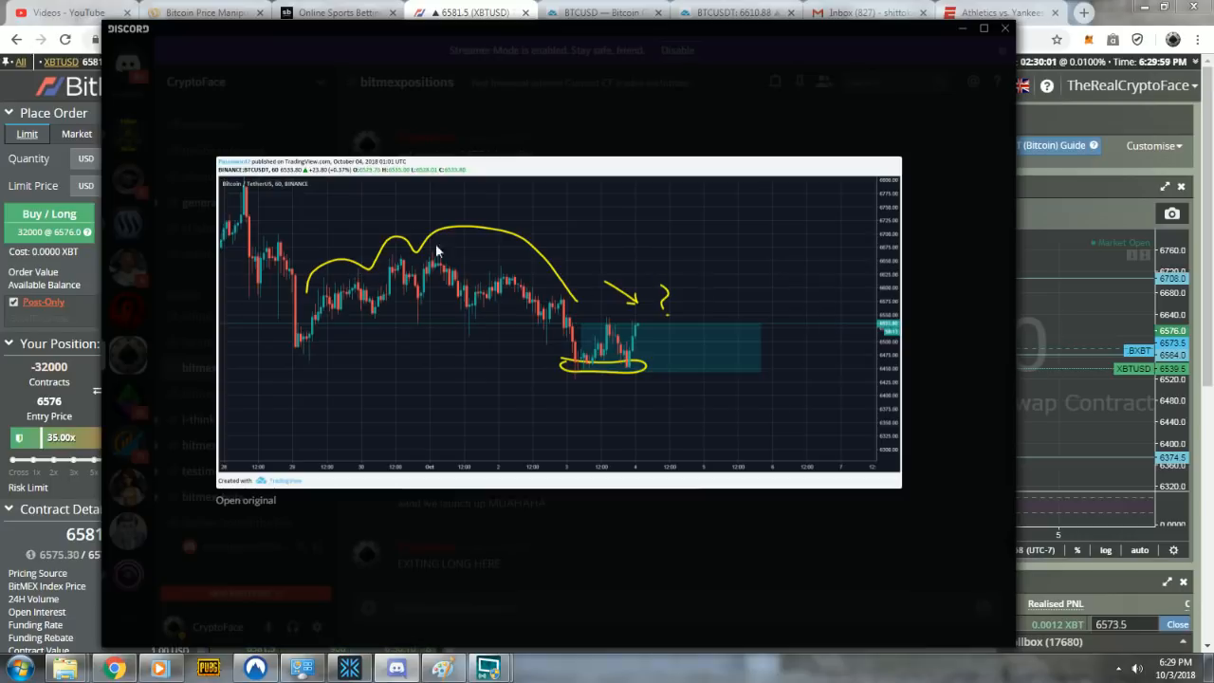
mouse_move(535, 279)
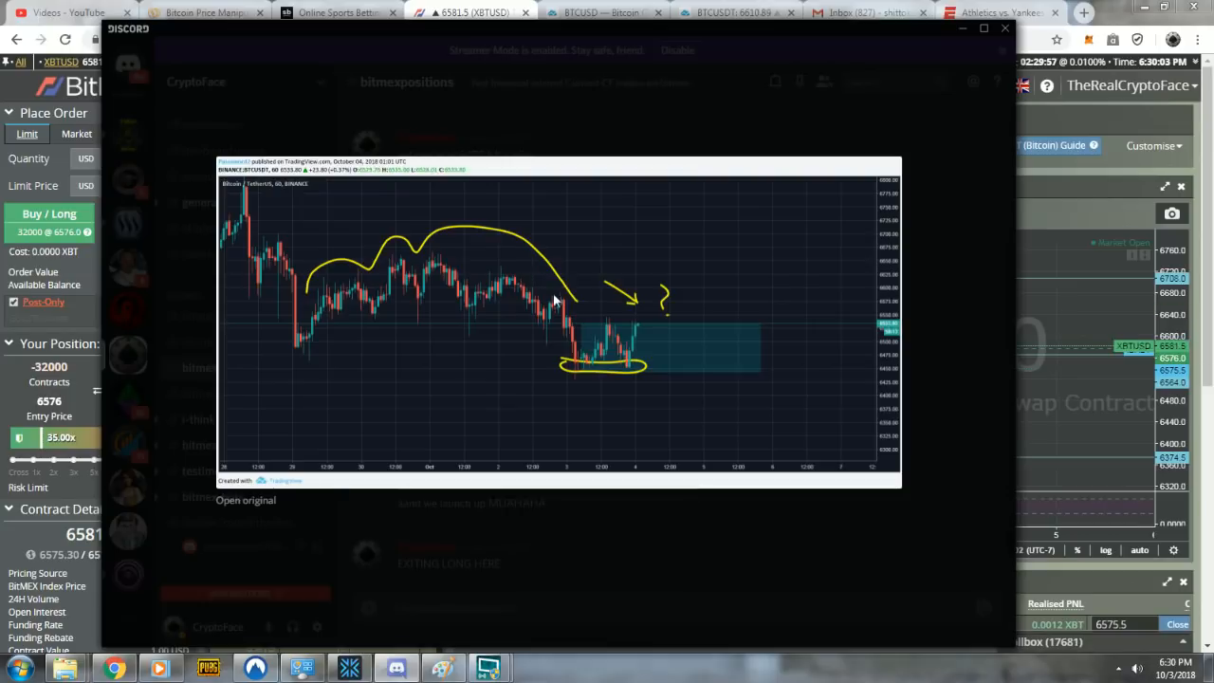
mouse_move(584, 370)
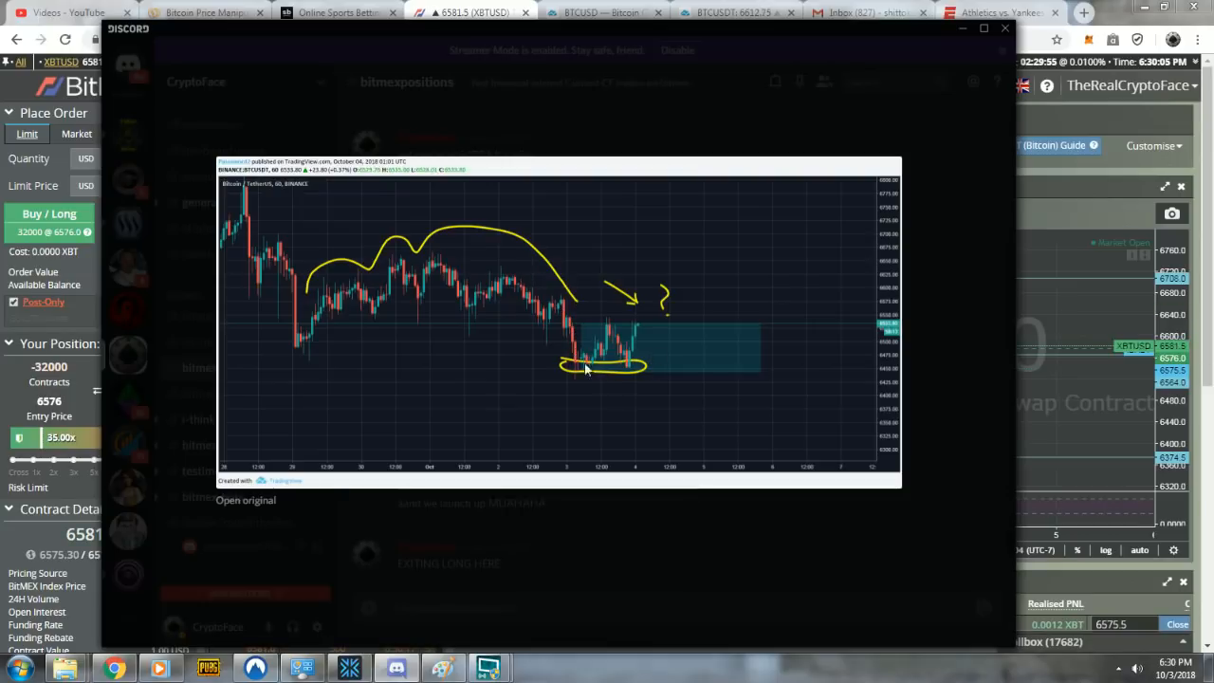
mouse_move(633, 338)
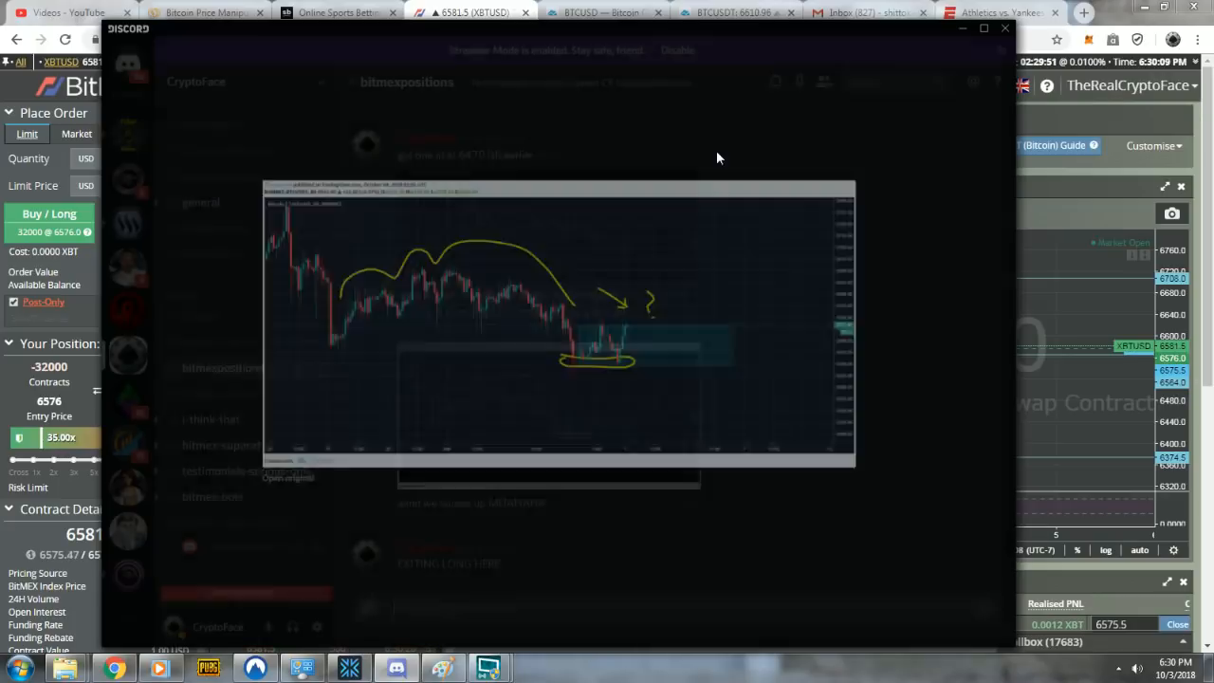
Dismiss the enlarged chart and scroll to the exiting-long and entering-a-short posts.
click(719, 158)
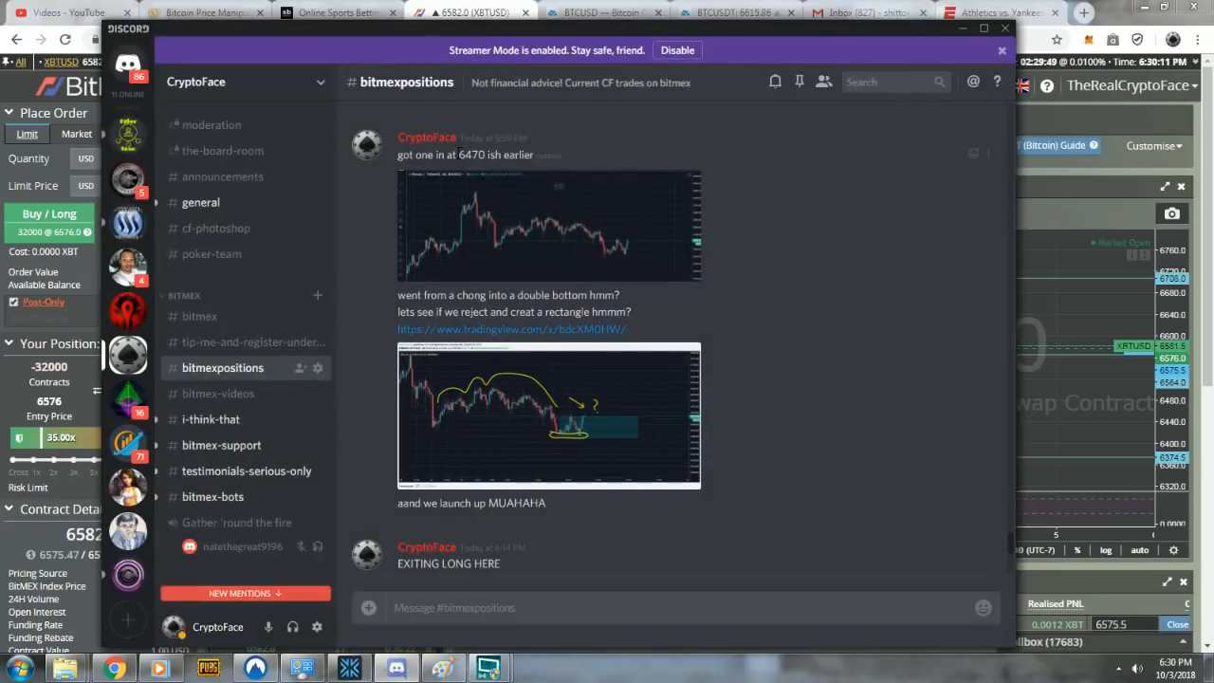
double_click(471, 156)
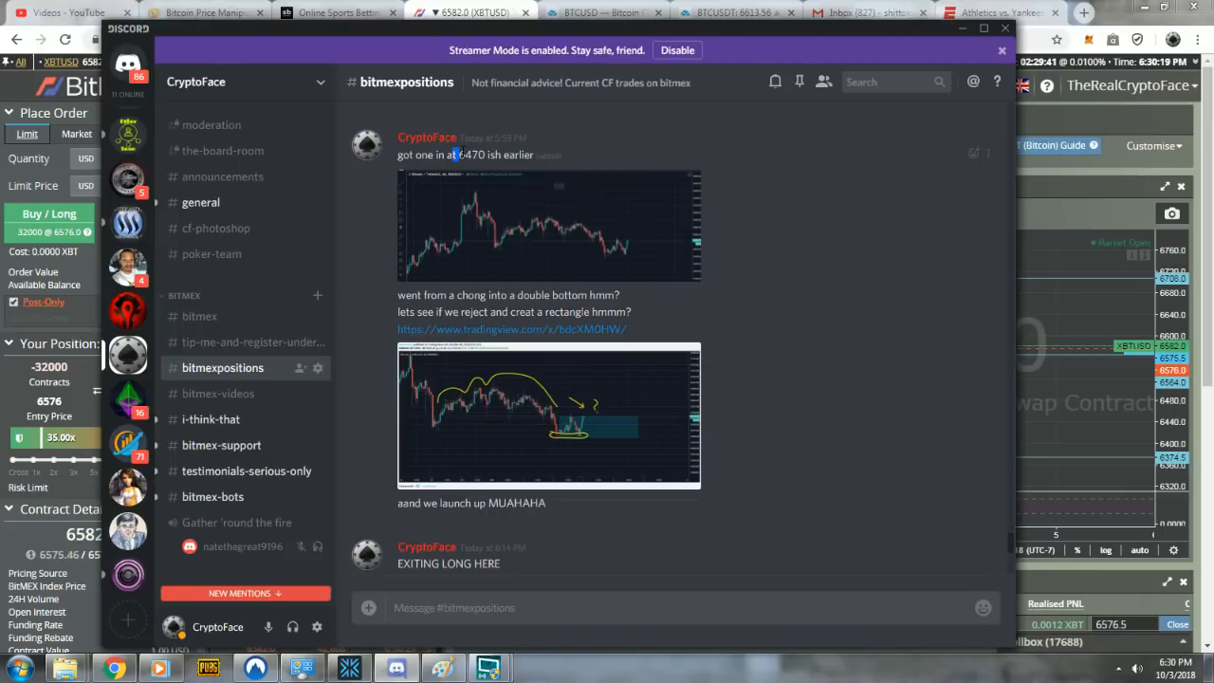
scroll(down, 3)
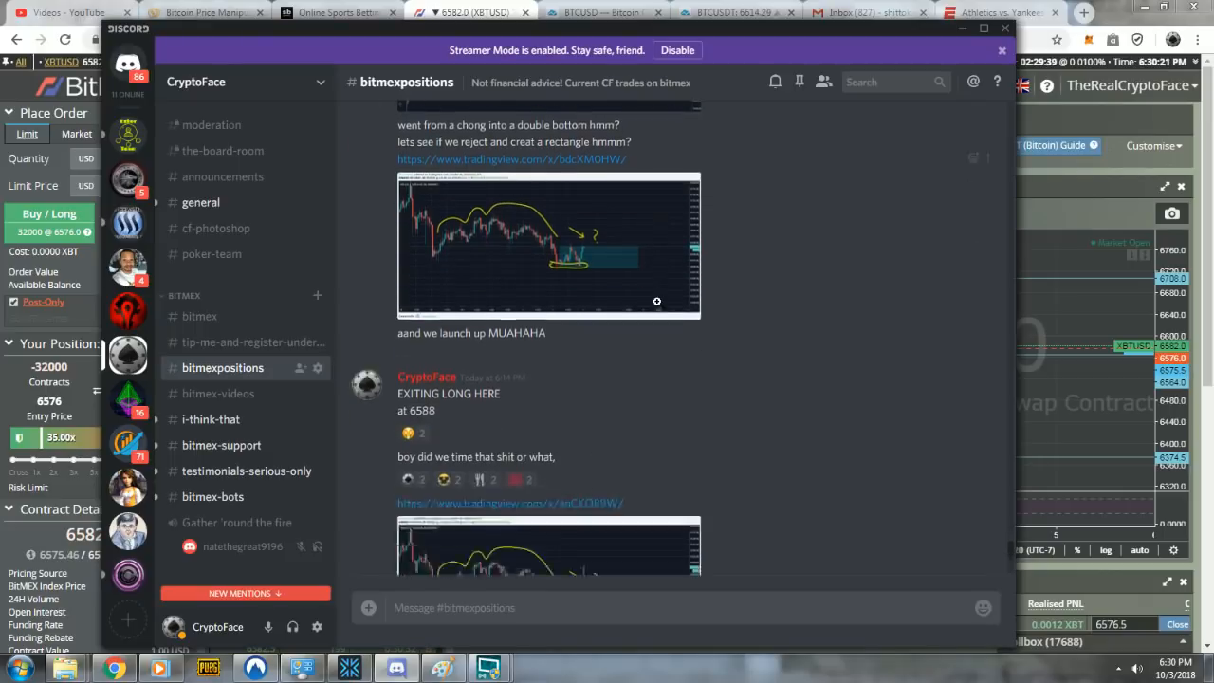
click(549, 245)
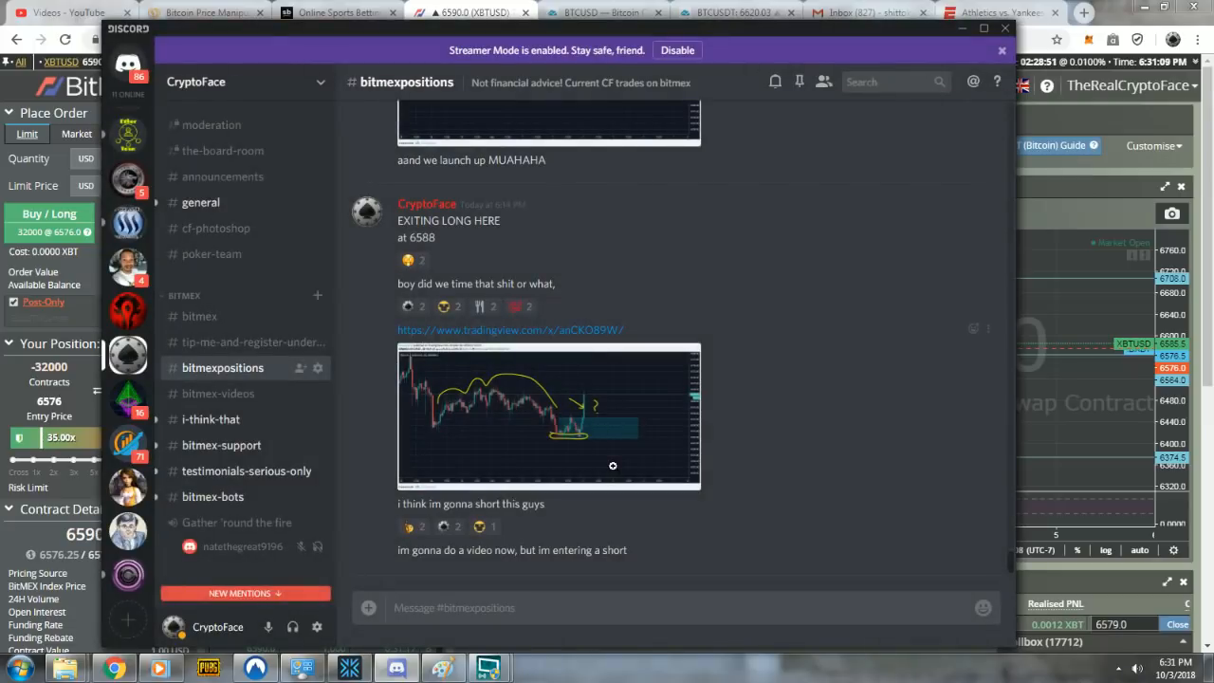
mouse_move(1101, 326)
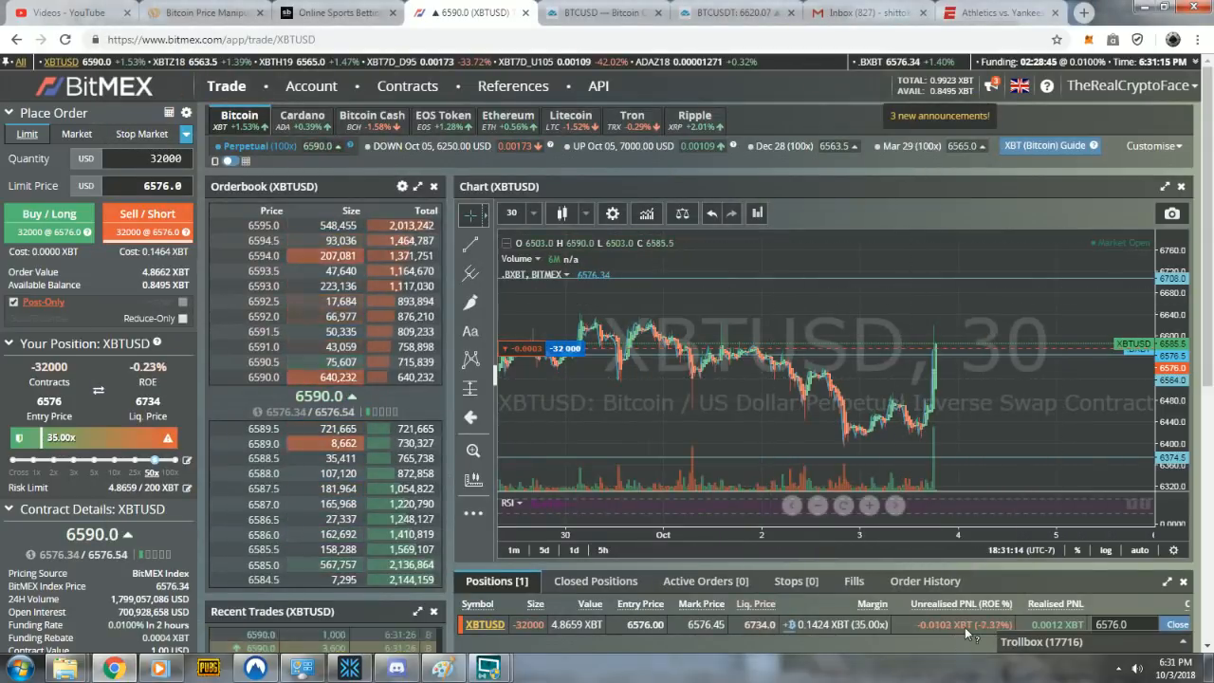
mouse_move(1040, 362)
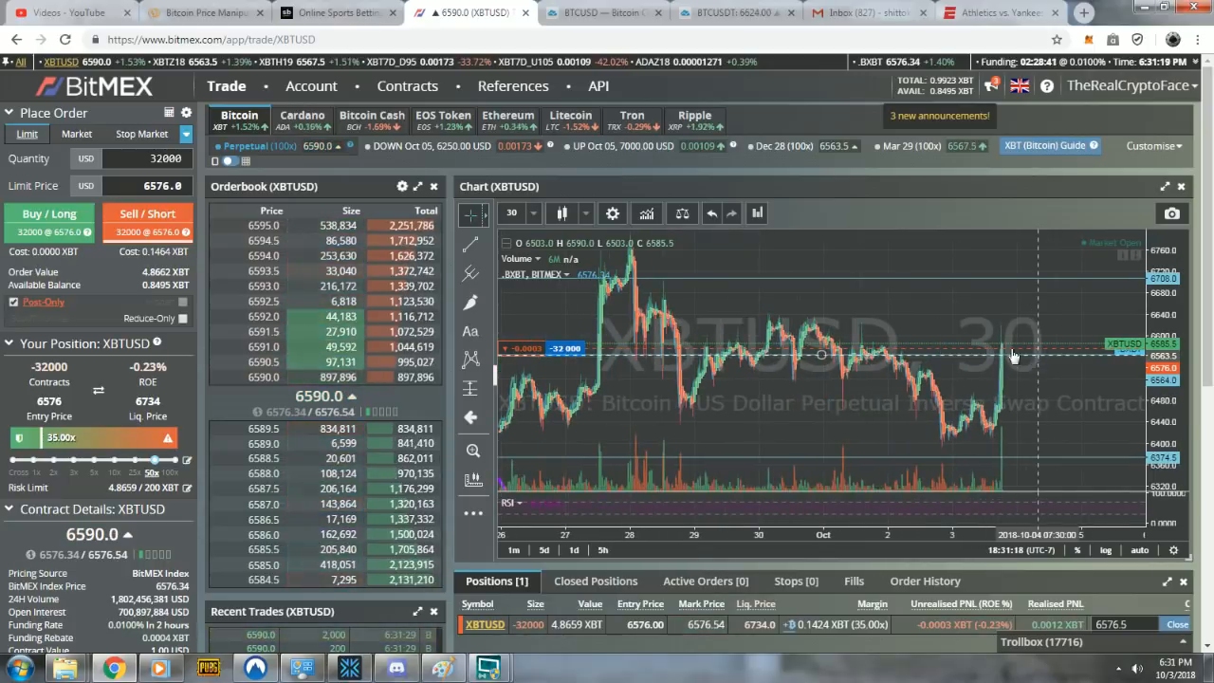
Switch to the browser tab showing the BTCUSDT hourly chart with double-bottom annotations.
click(740, 11)
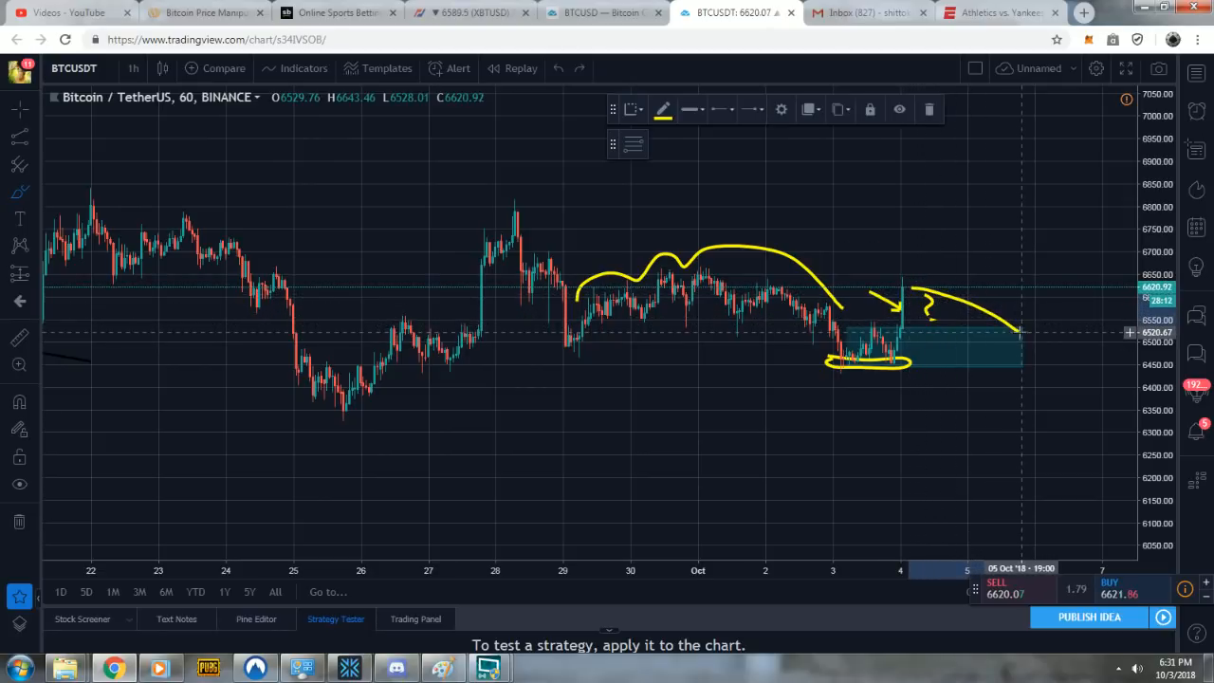
mouse_move(1142, 379)
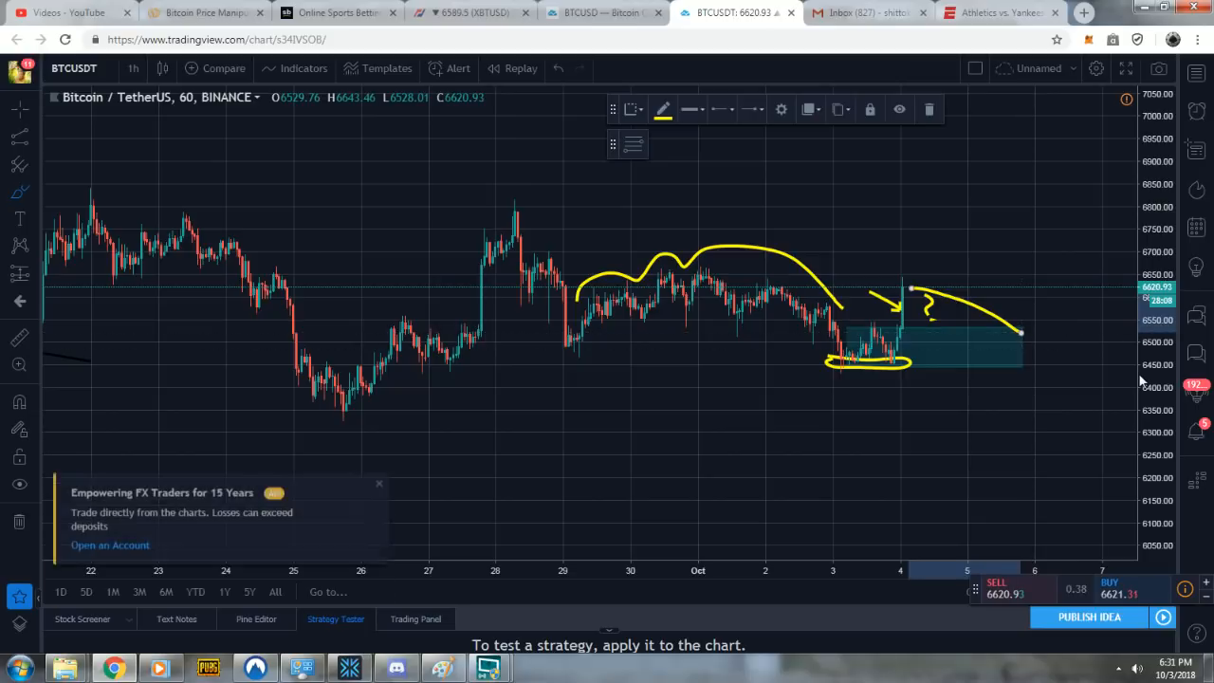
mouse_move(922, 270)
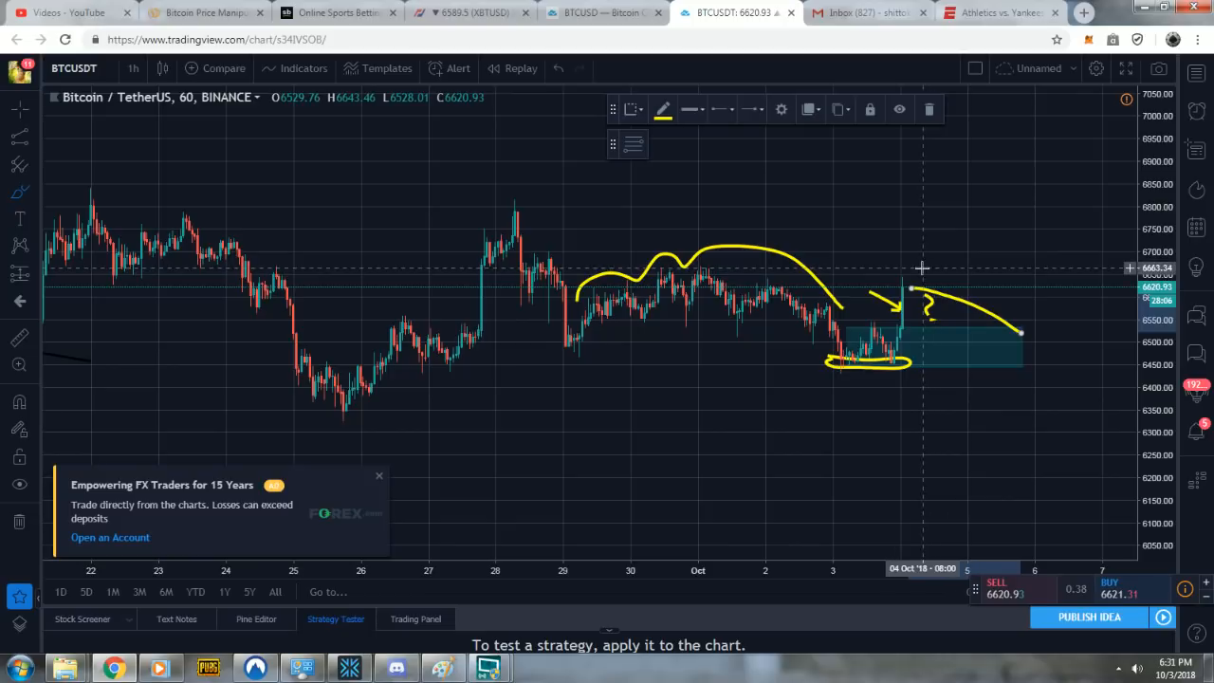
mouse_move(1079, 337)
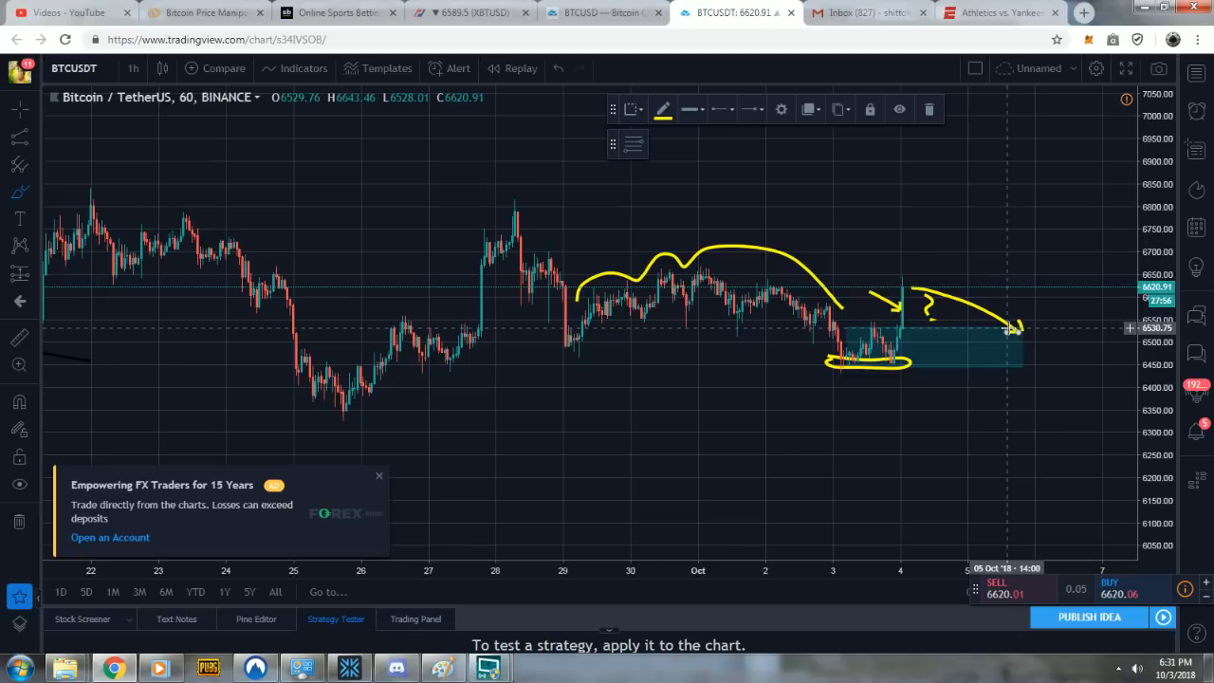
mouse_move(635, 159)
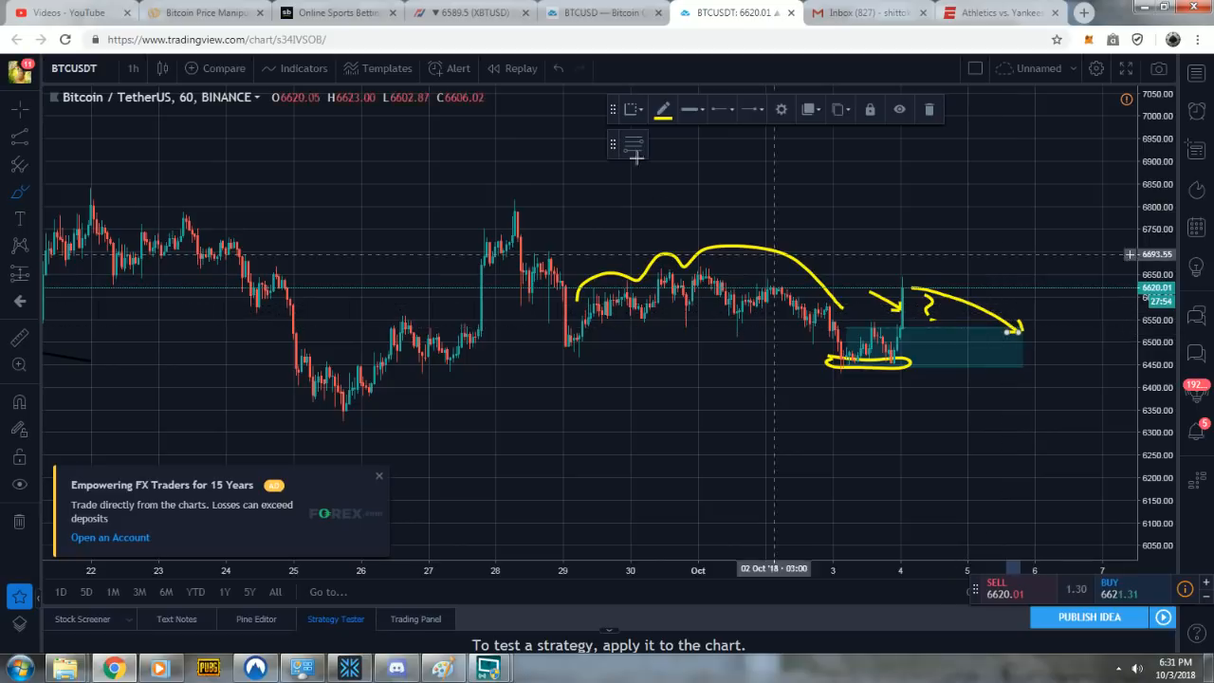
Switch to the BitMEX XBTUSD page showing the open -32000 contract position.
click(471, 11)
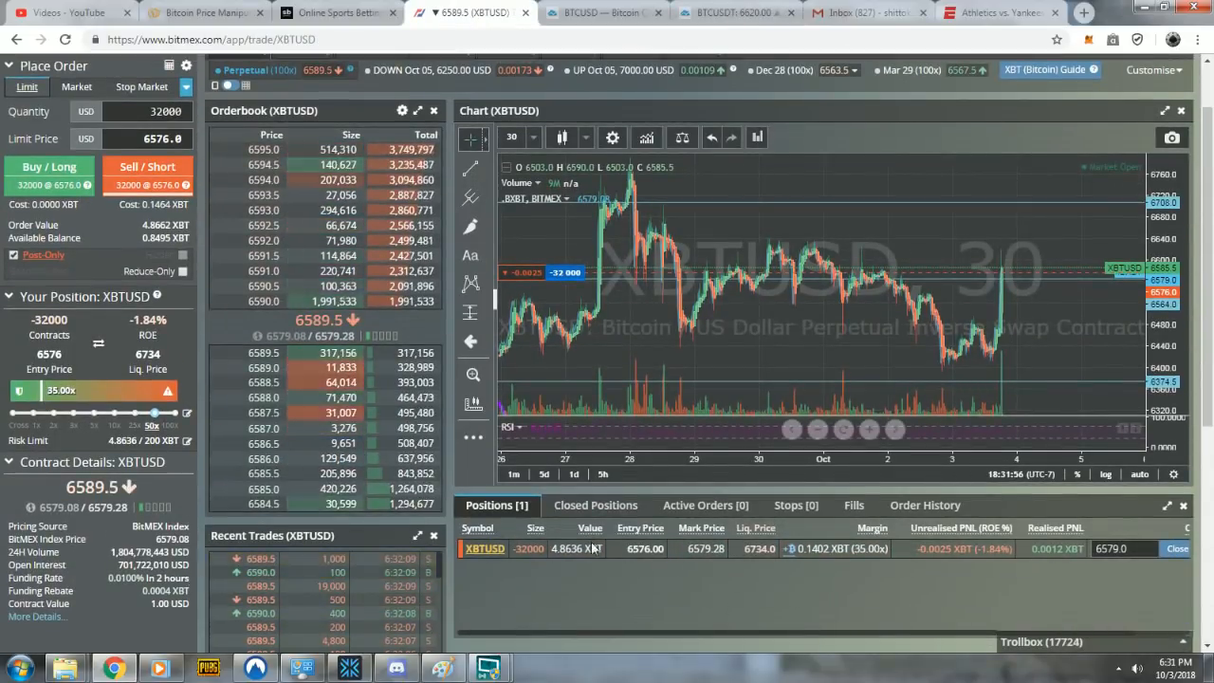
mouse_move(994, 299)
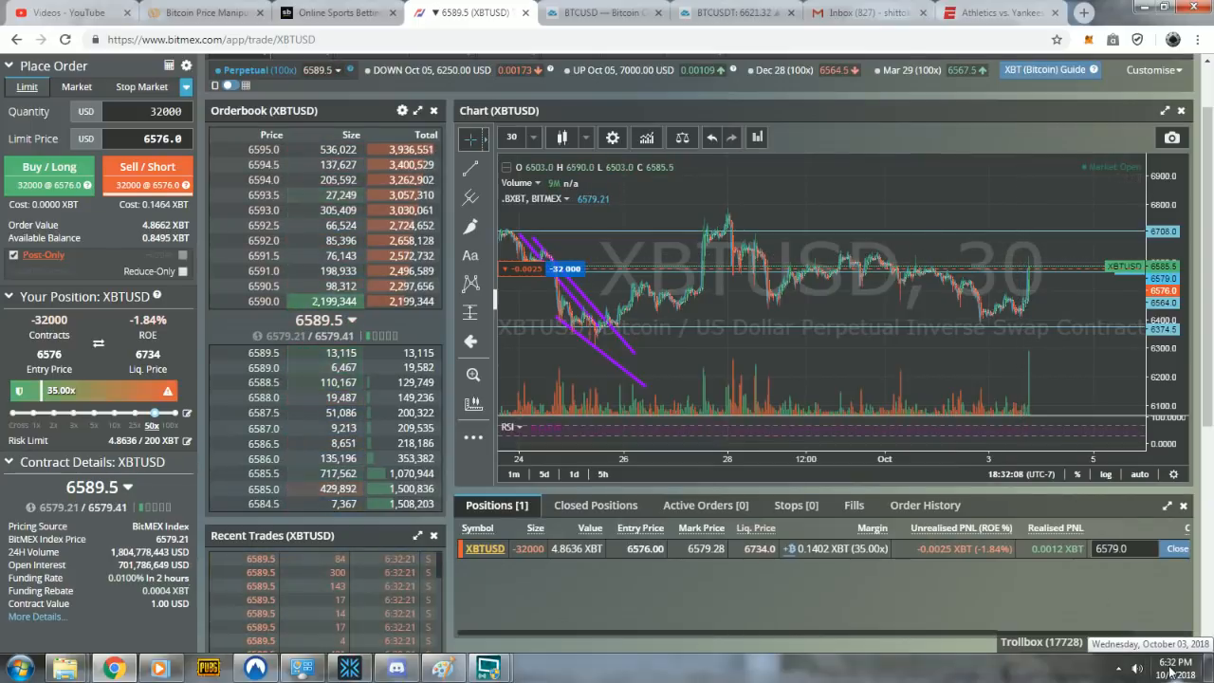
mouse_move(1002, 554)
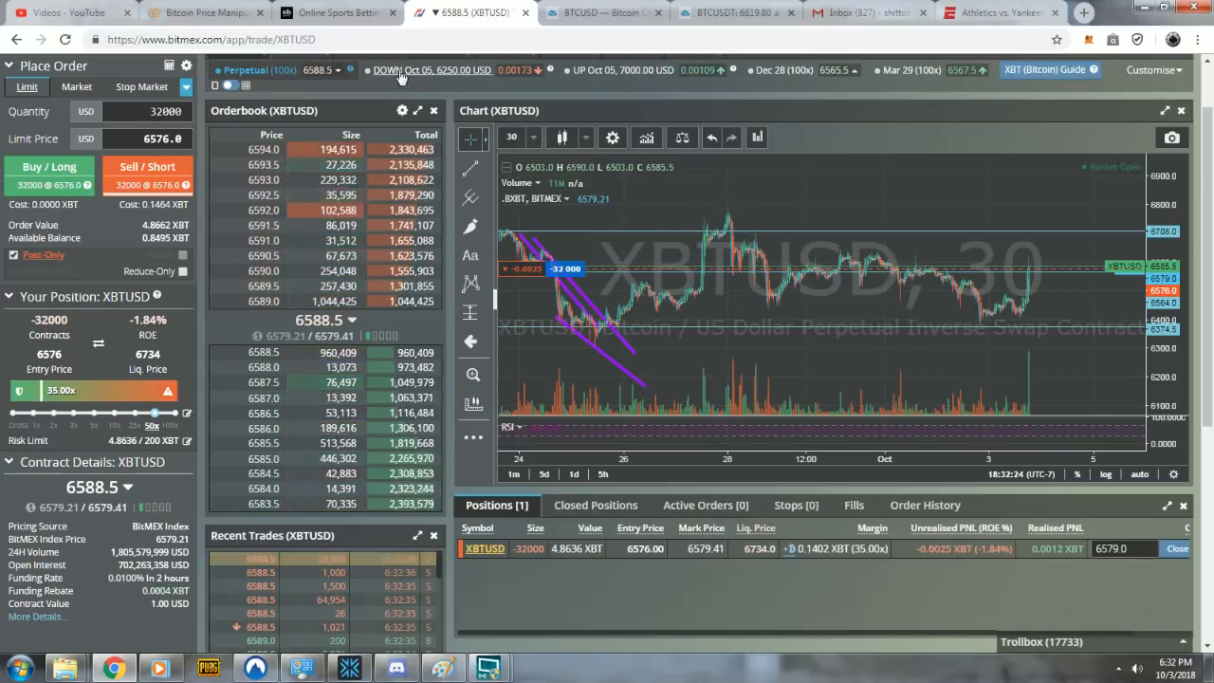
mouse_move(825, 349)
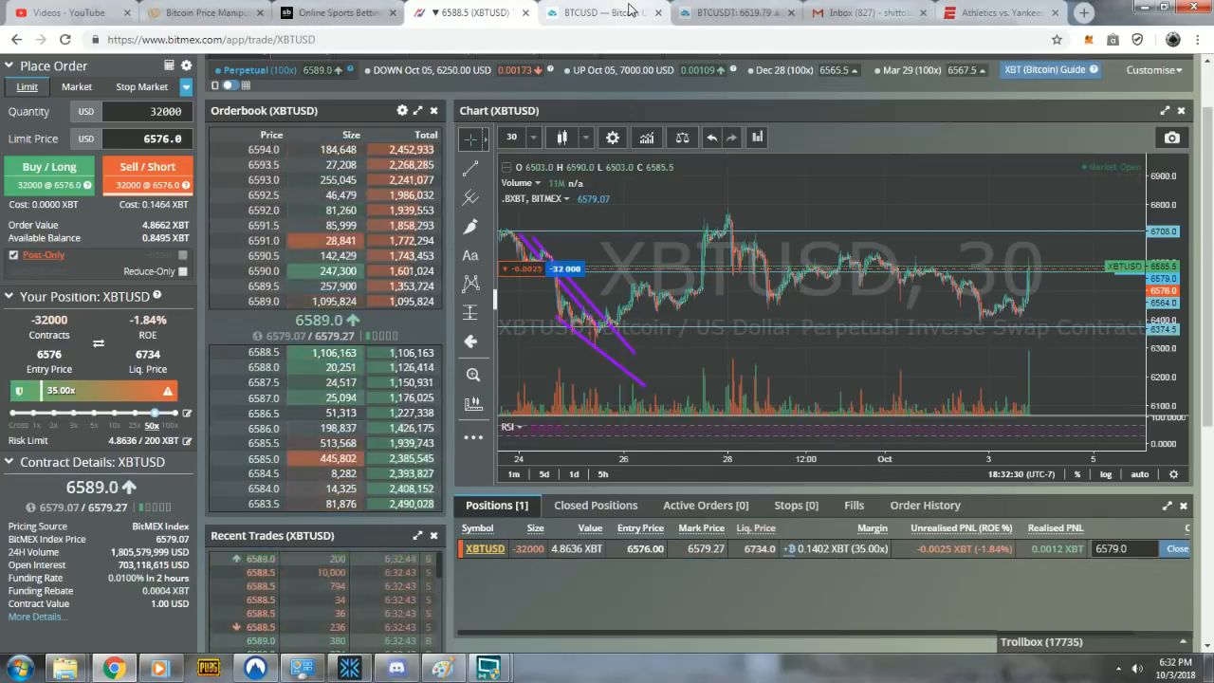
Return to the TradingView BTCUSDT hourly chart with the double-bottom sketch.
click(731, 12)
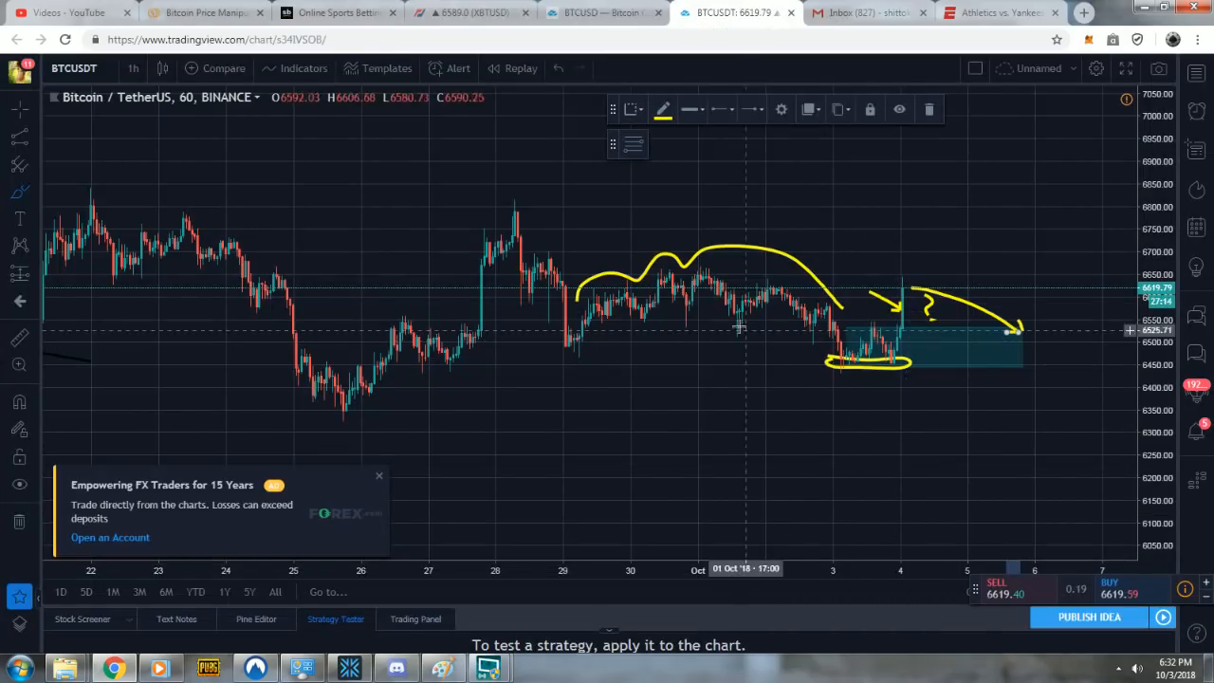
mouse_move(964, 379)
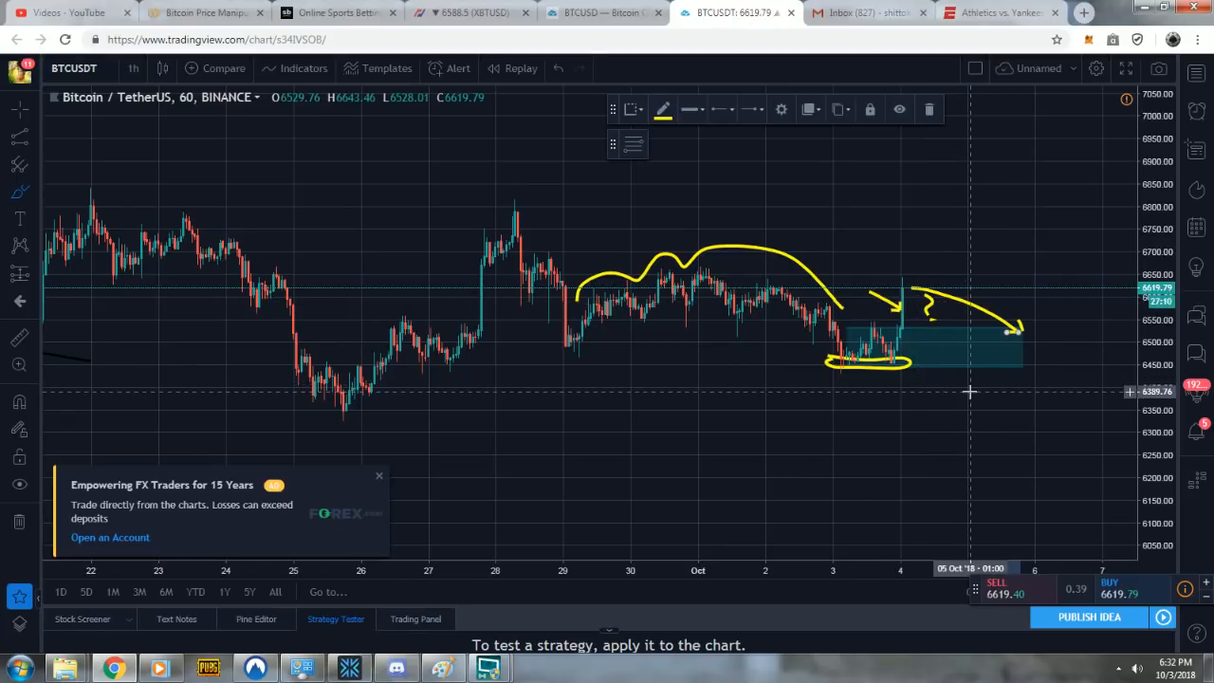
mouse_move(934, 391)
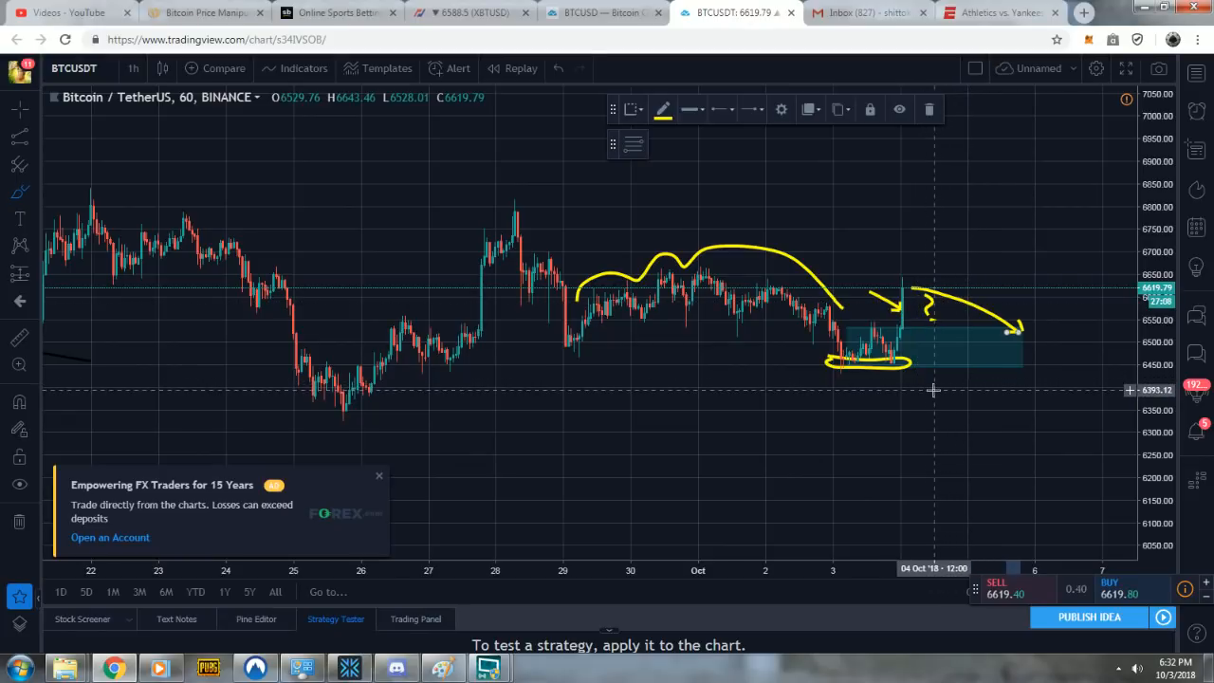
Switch to the ESPN Athletics vs Yankees gamecast showing the 0–2 score.
click(997, 12)
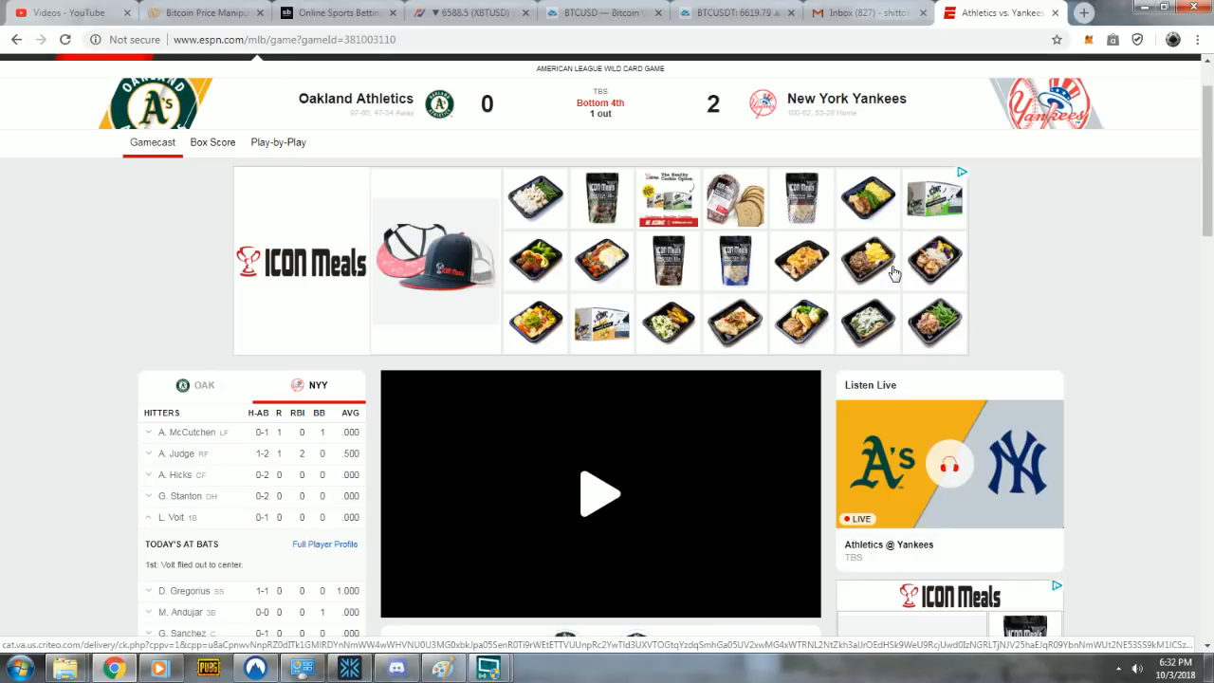
mouse_move(337, 11)
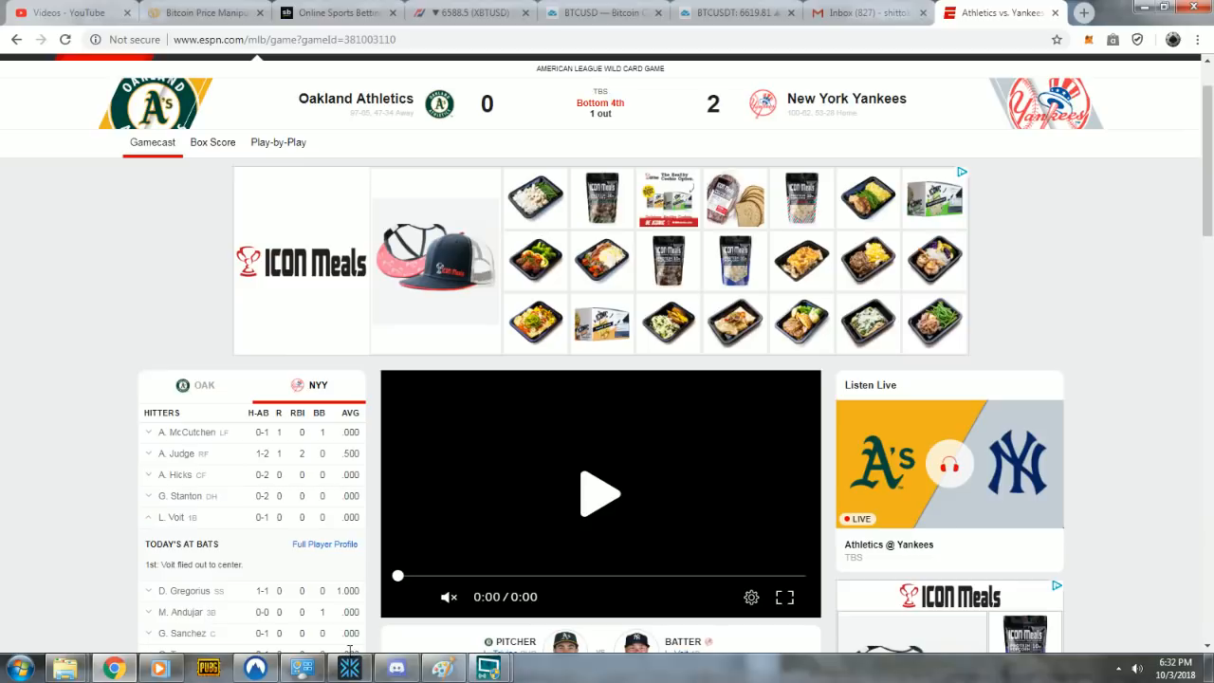
mouse_move(293, 467)
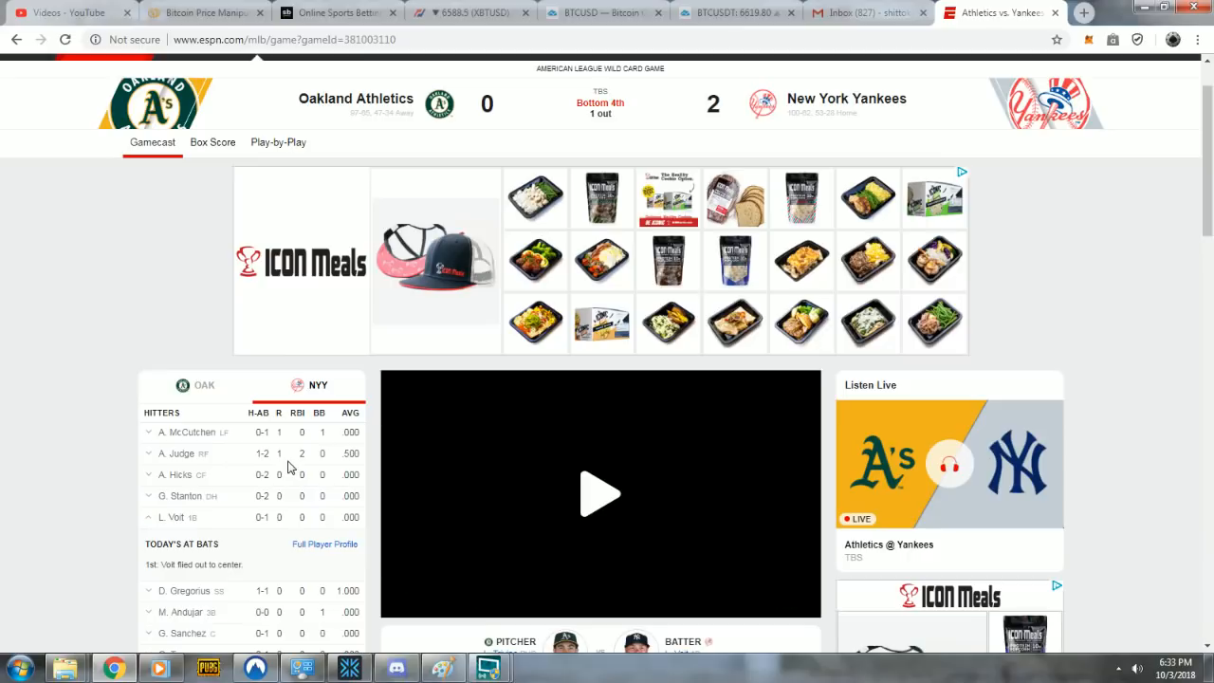
mouse_move(294, 535)
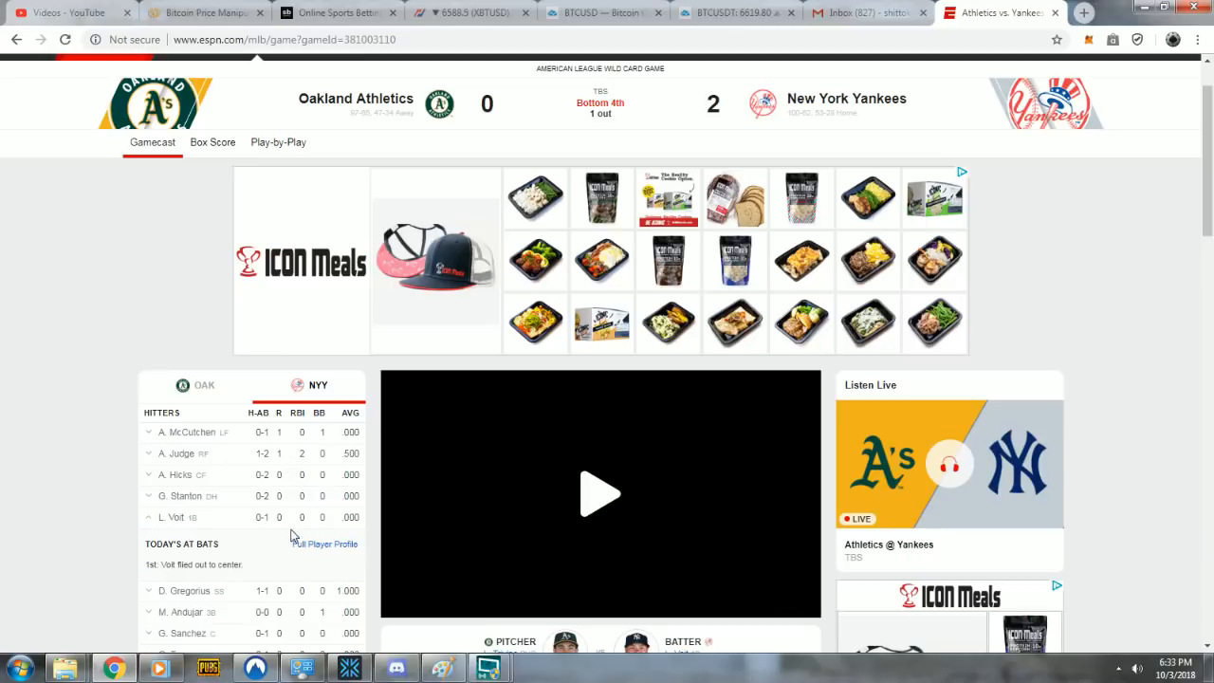
mouse_move(346, 634)
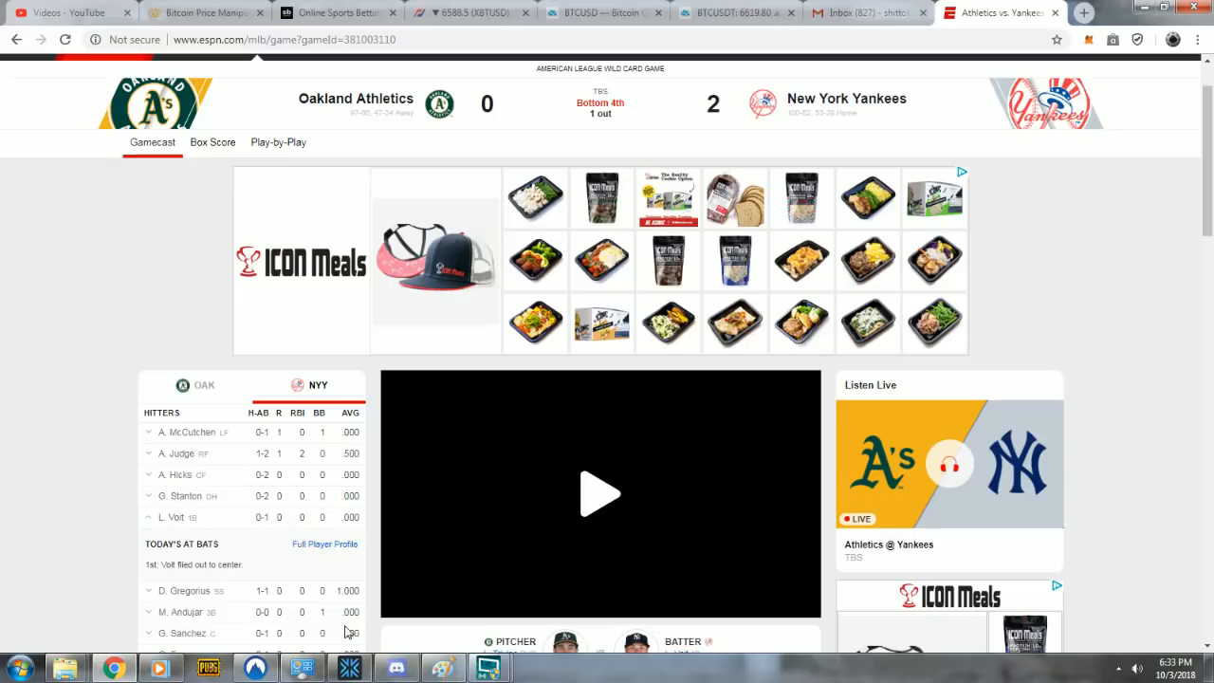
Check the Exodus Bitcoin wallet's 0 BTC balance and history, then return to BitMEX XBTUSD.
click(349, 668)
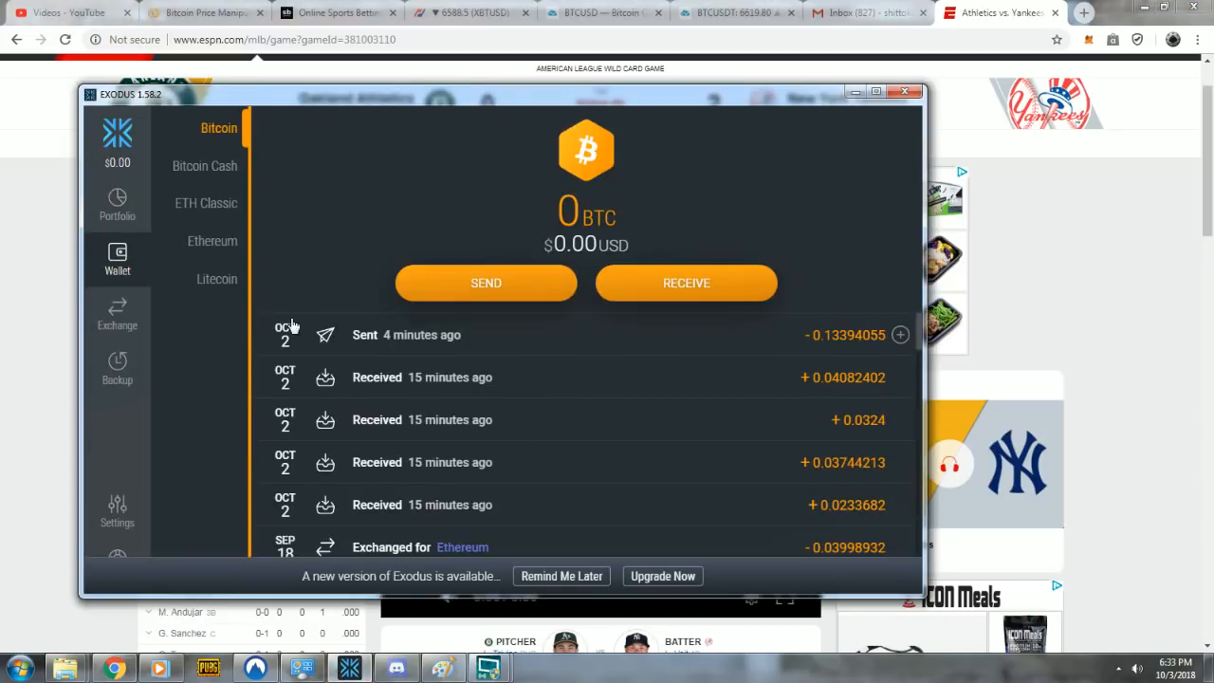
mouse_move(36, 288)
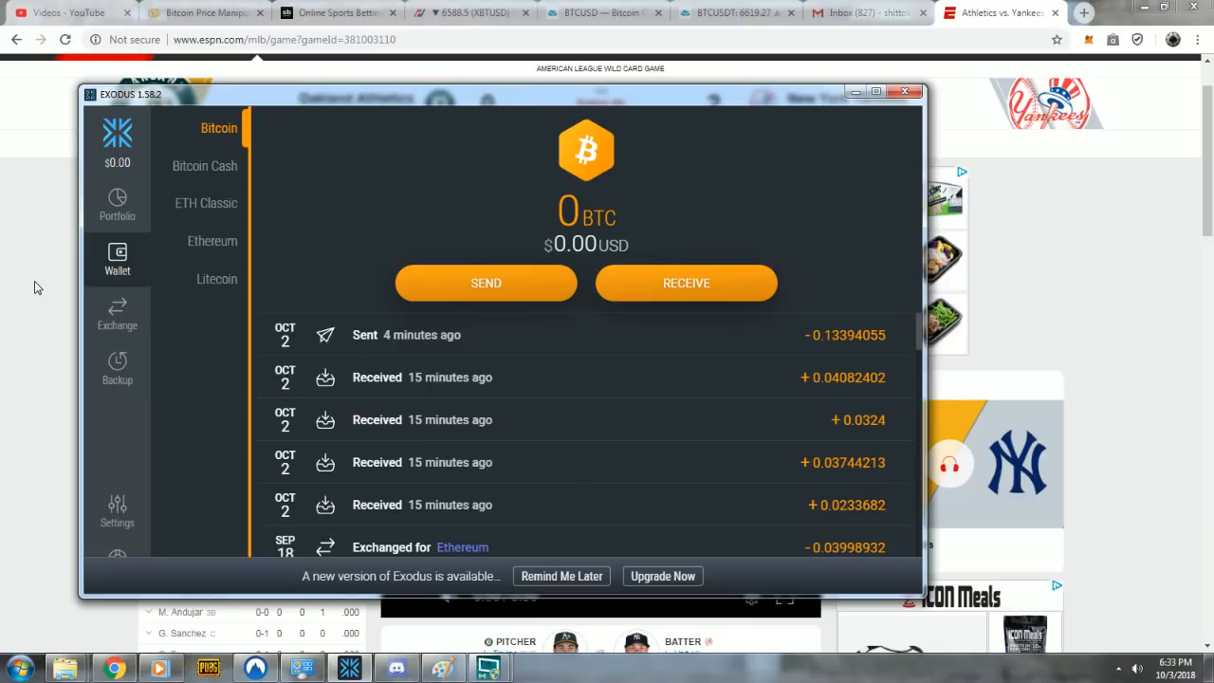
click(903, 91)
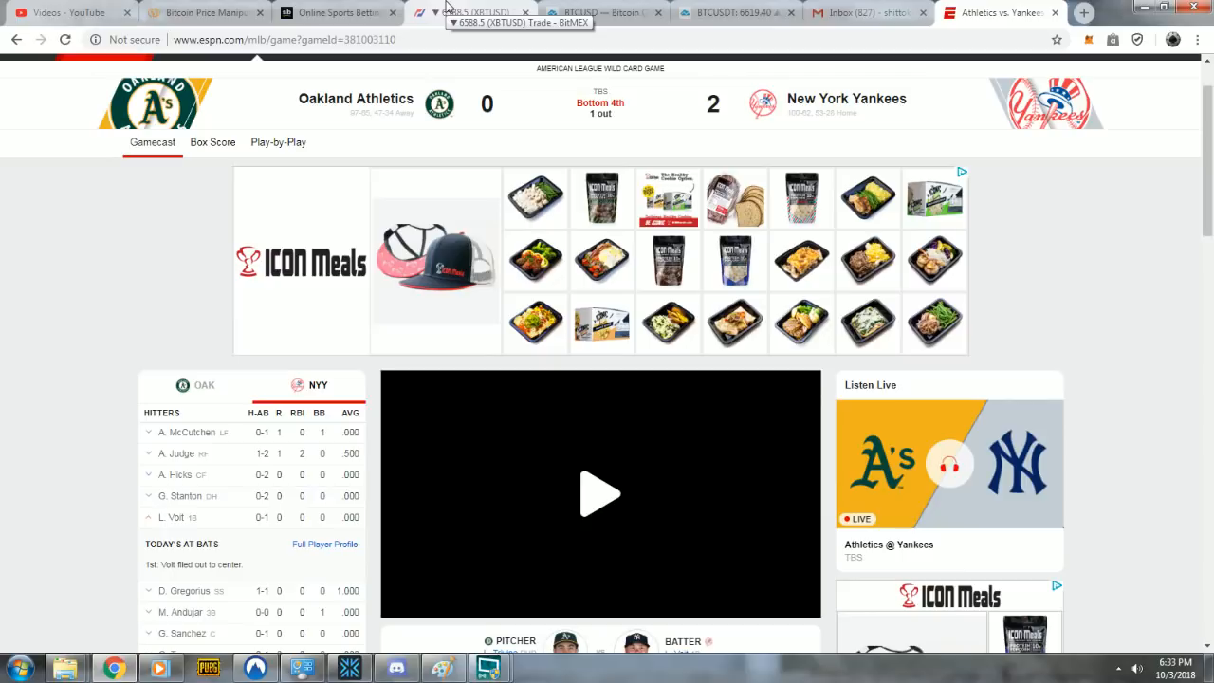
click(474, 11)
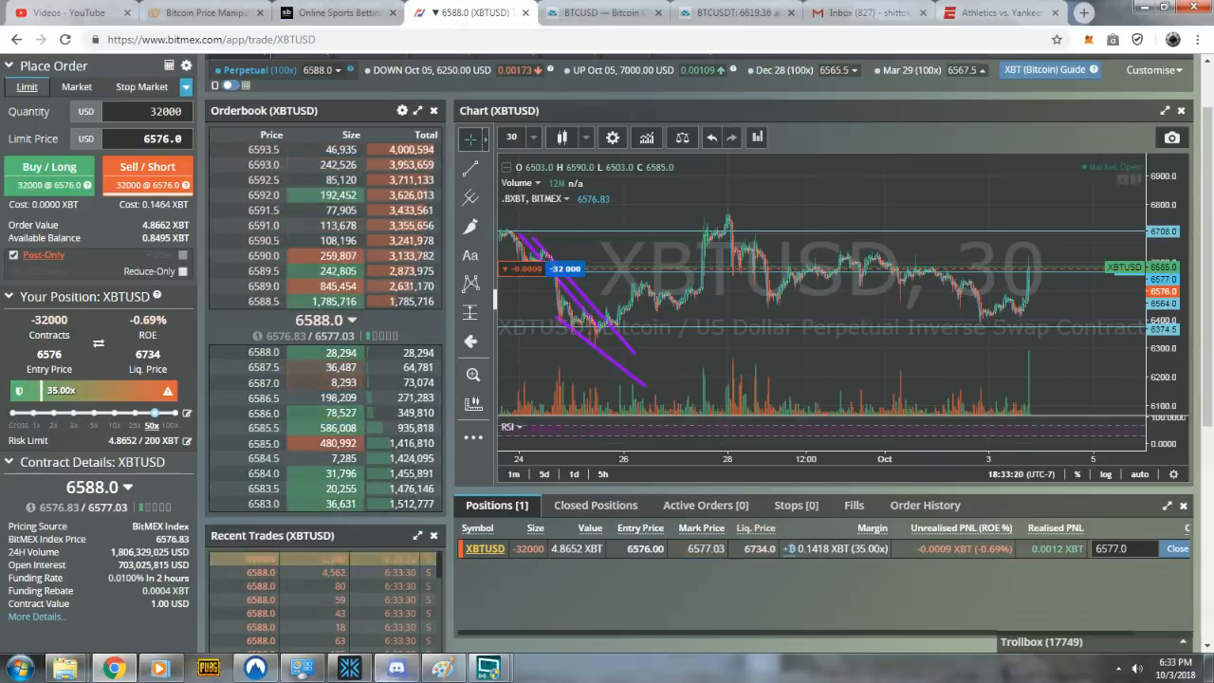
Reopen Discord's bitmexpositions channel at the 'I think im gonna short this' and entering-a-short messages.
click(395, 668)
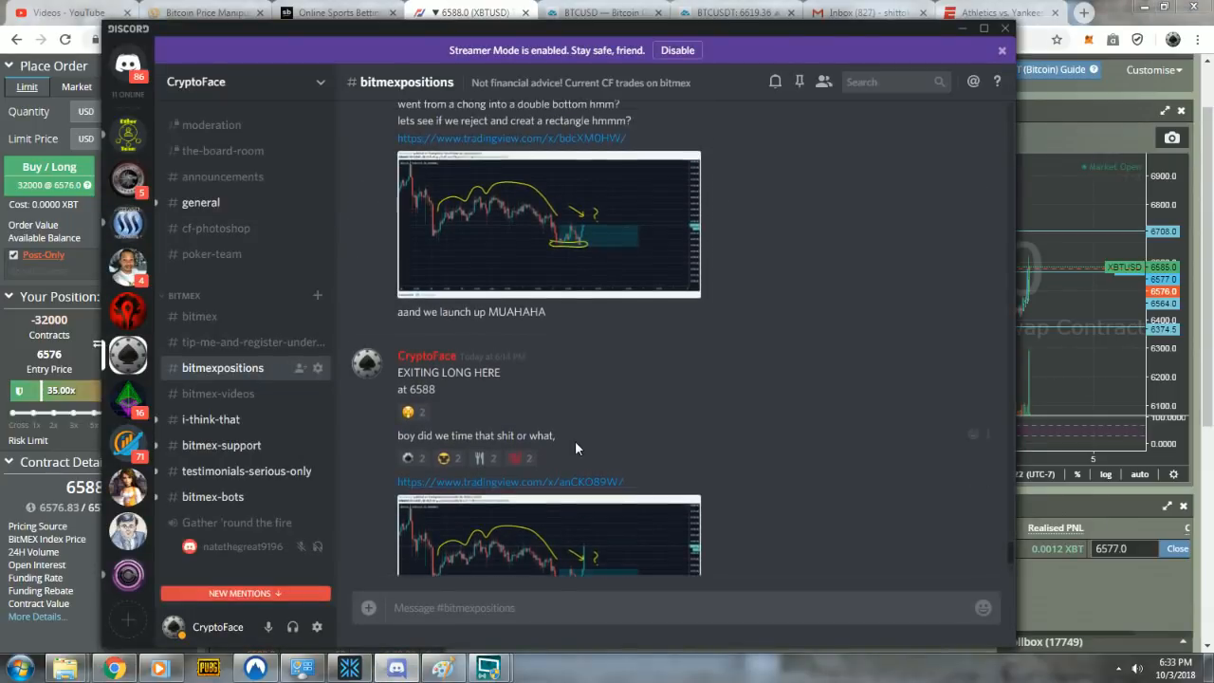
scroll(up, 3)
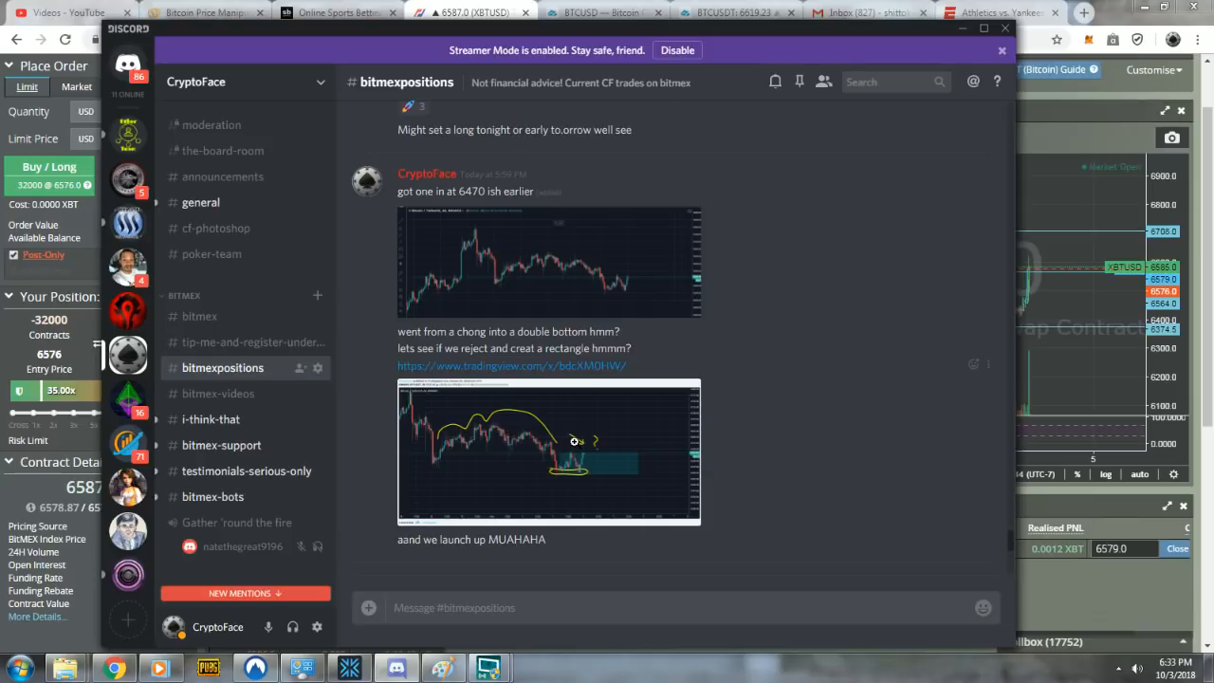
mouse_move(743, 463)
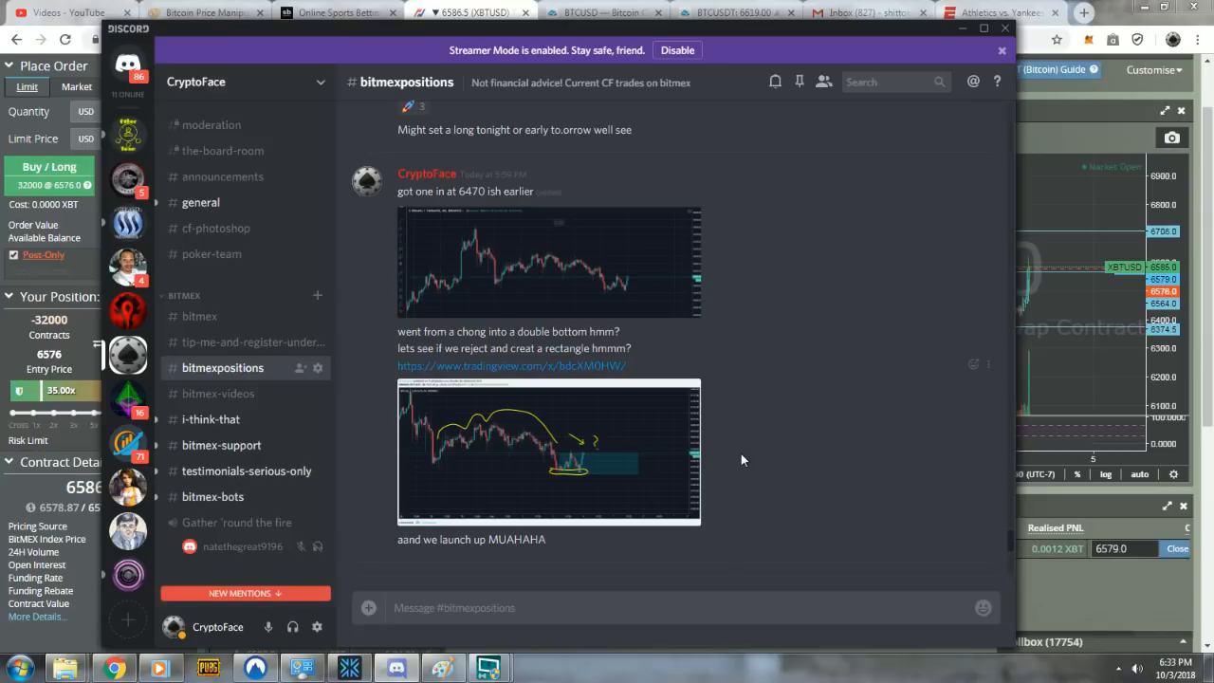
mouse_move(387, 611)
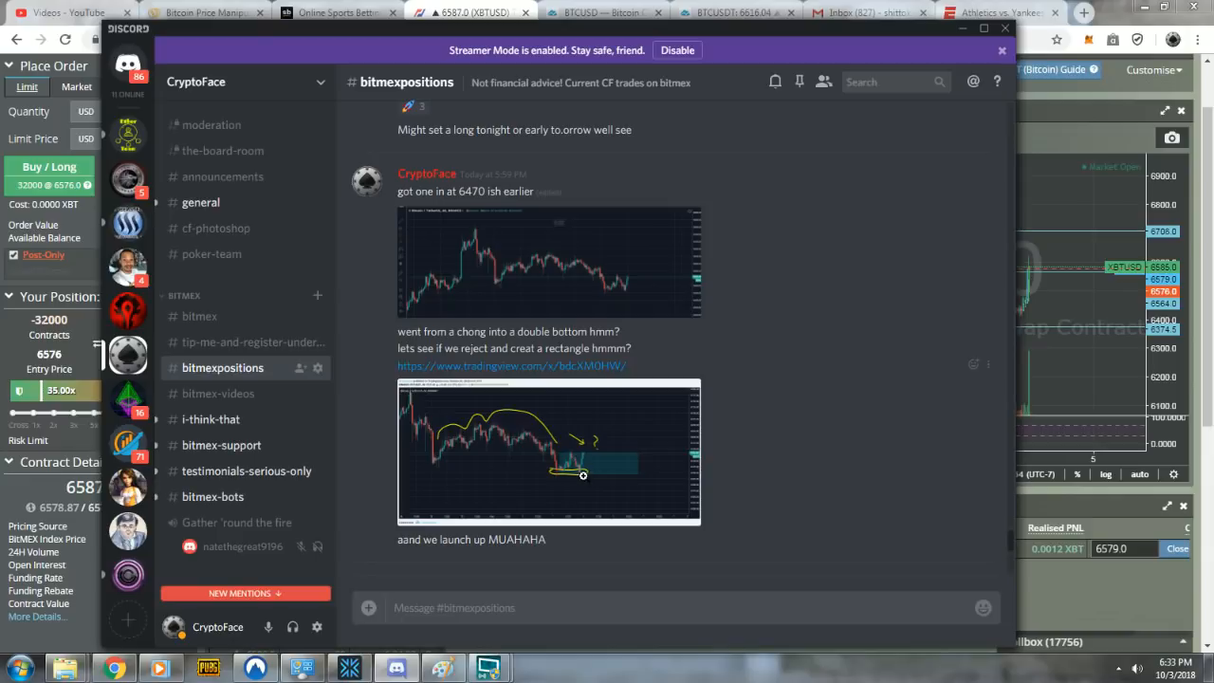
scroll(down, 3)
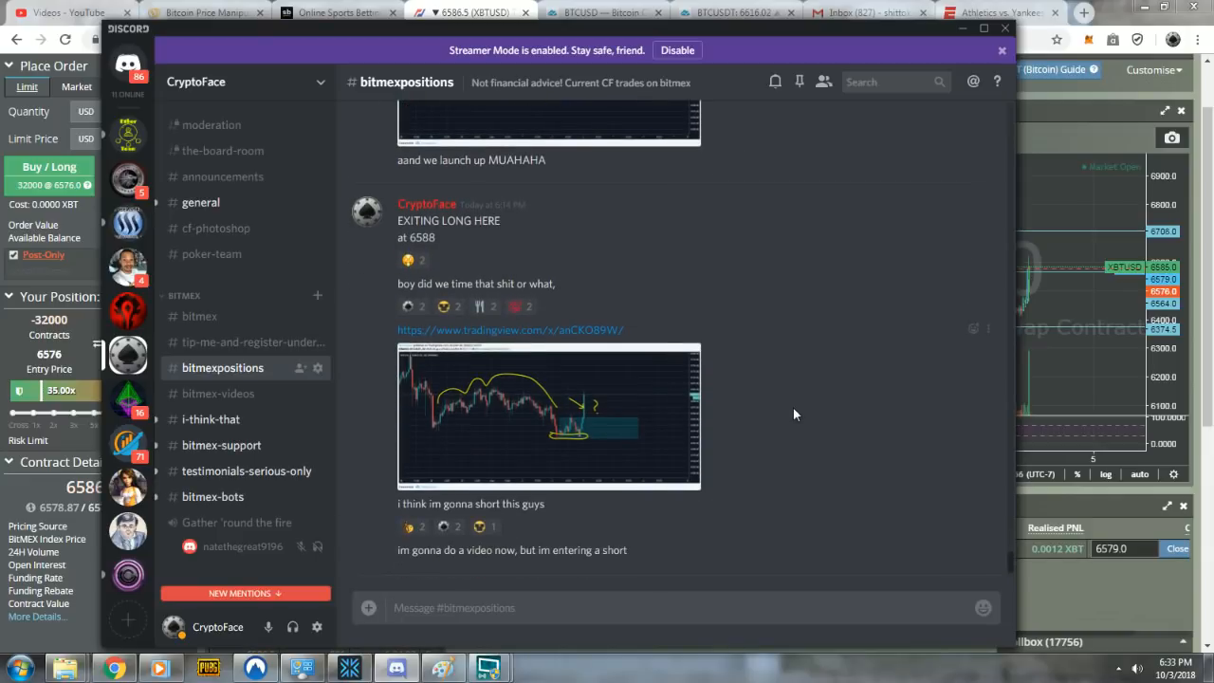
mouse_move(788, 413)
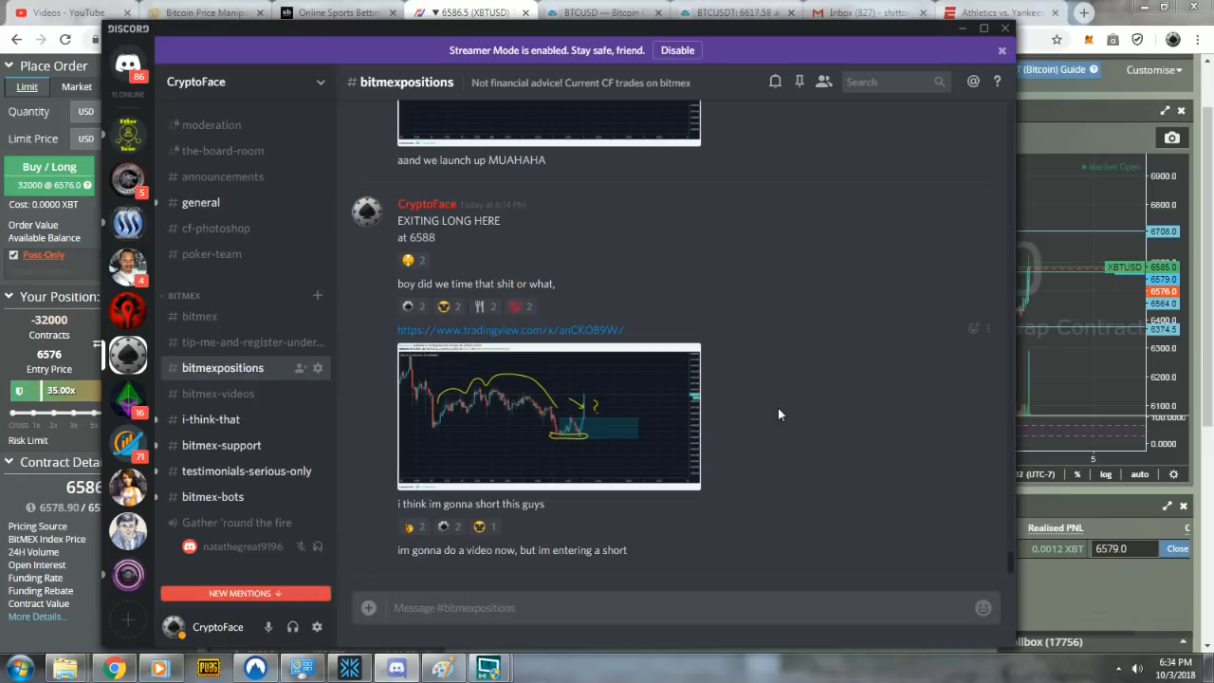
mouse_move(774, 417)
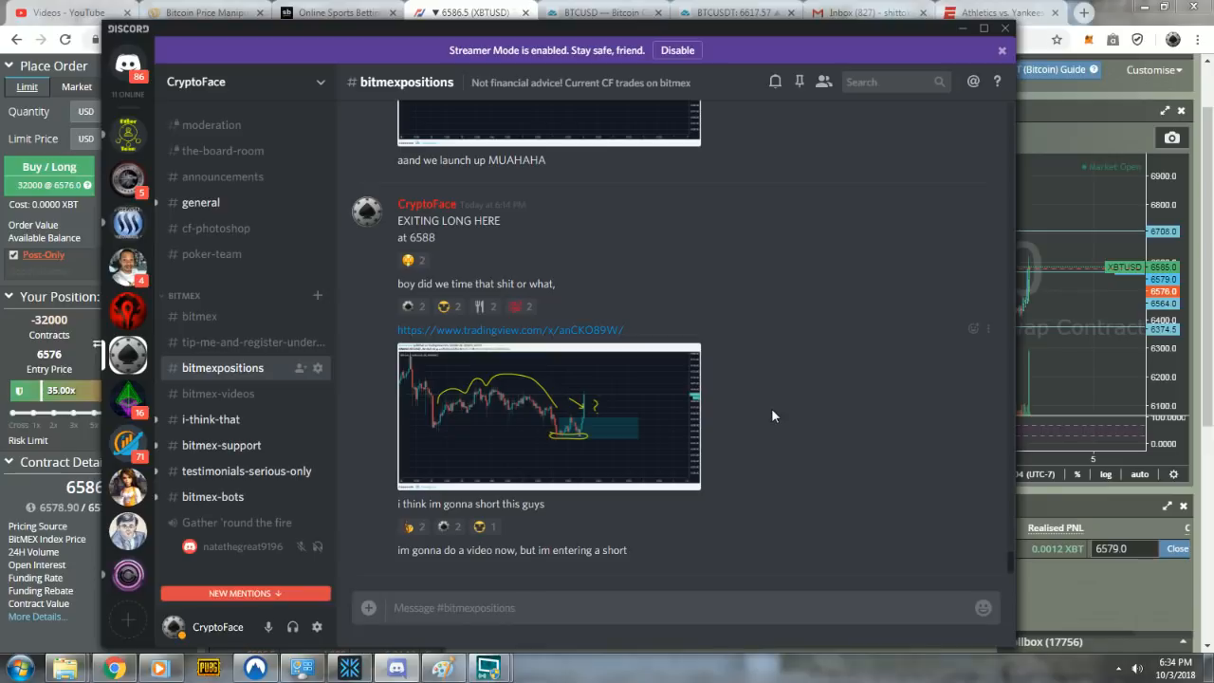
mouse_move(783, 413)
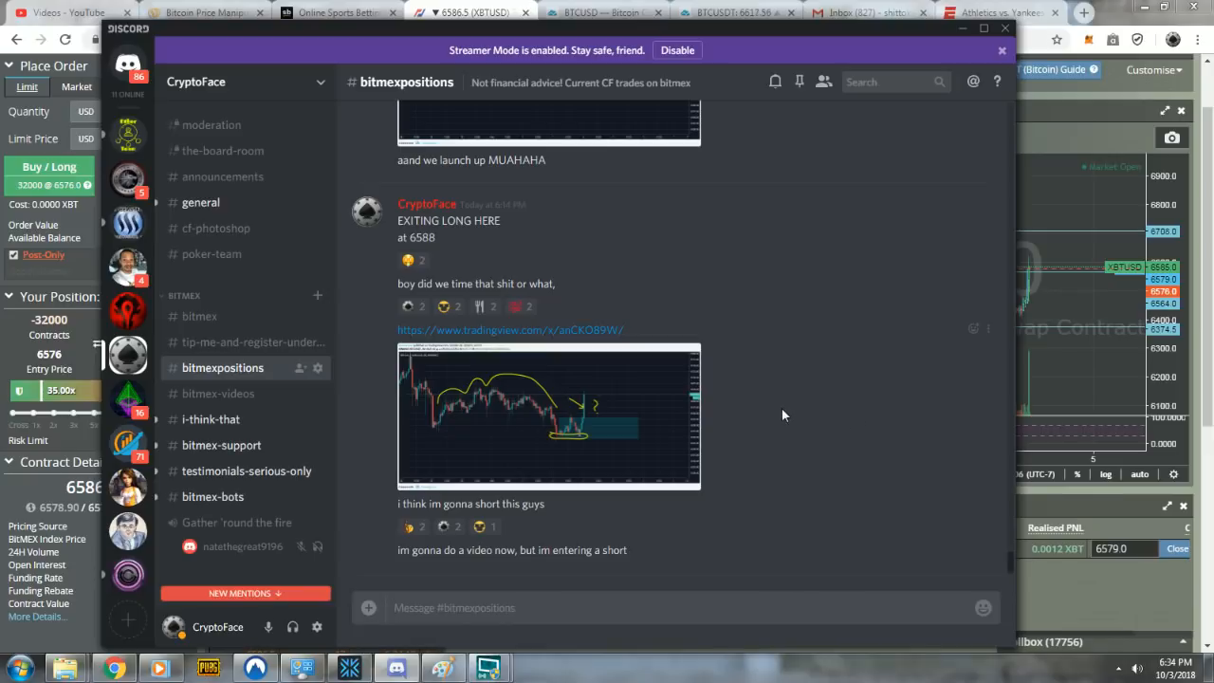